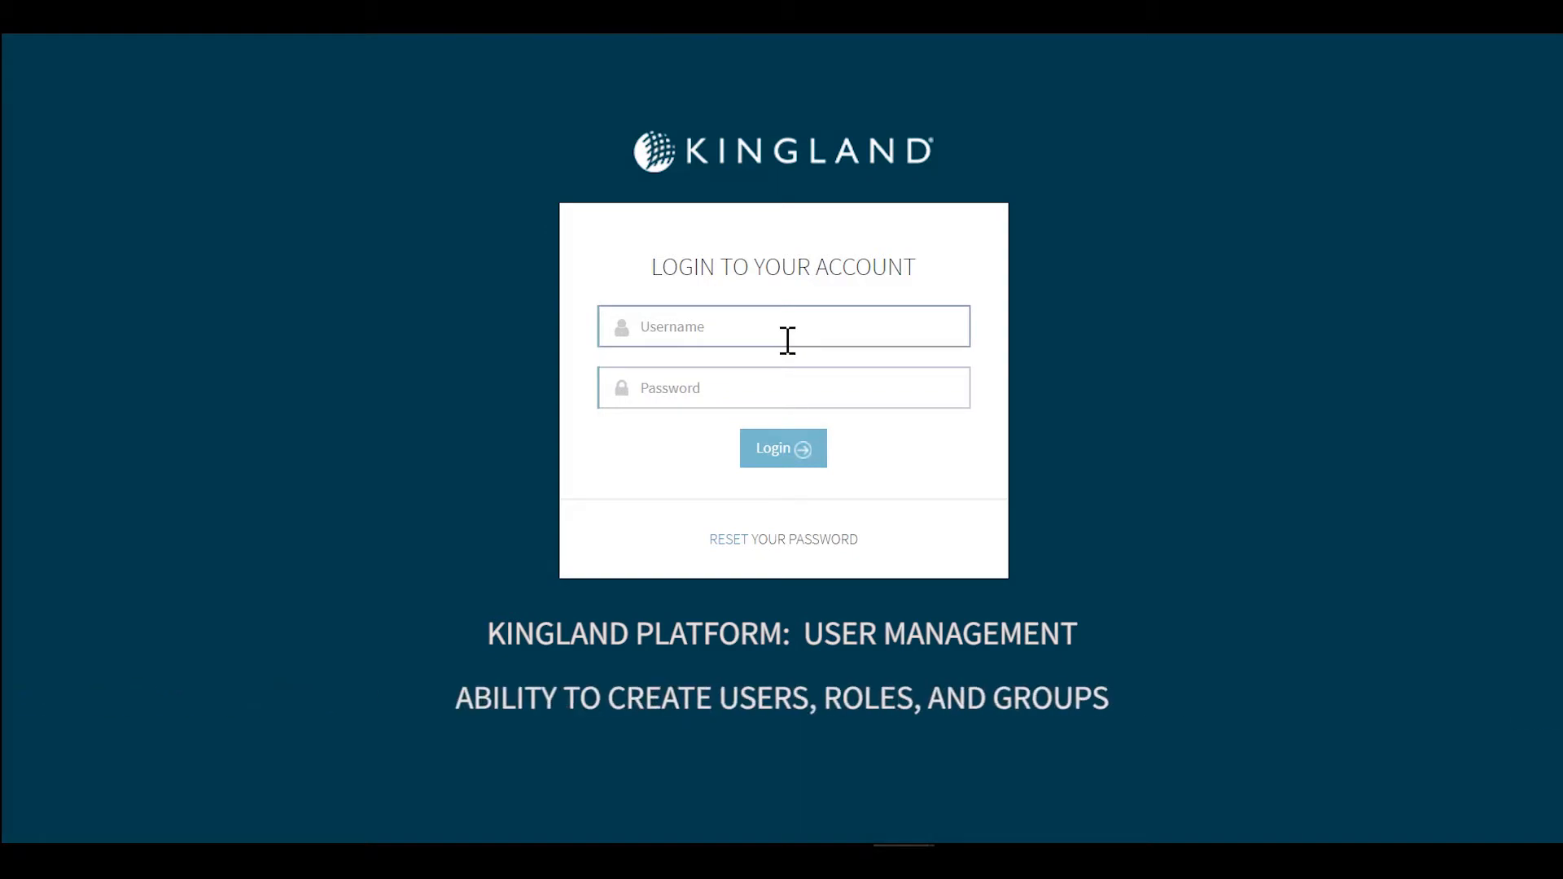
Step: Log in to Kingland Platform as admin to reach the Dashboard
type("admin")
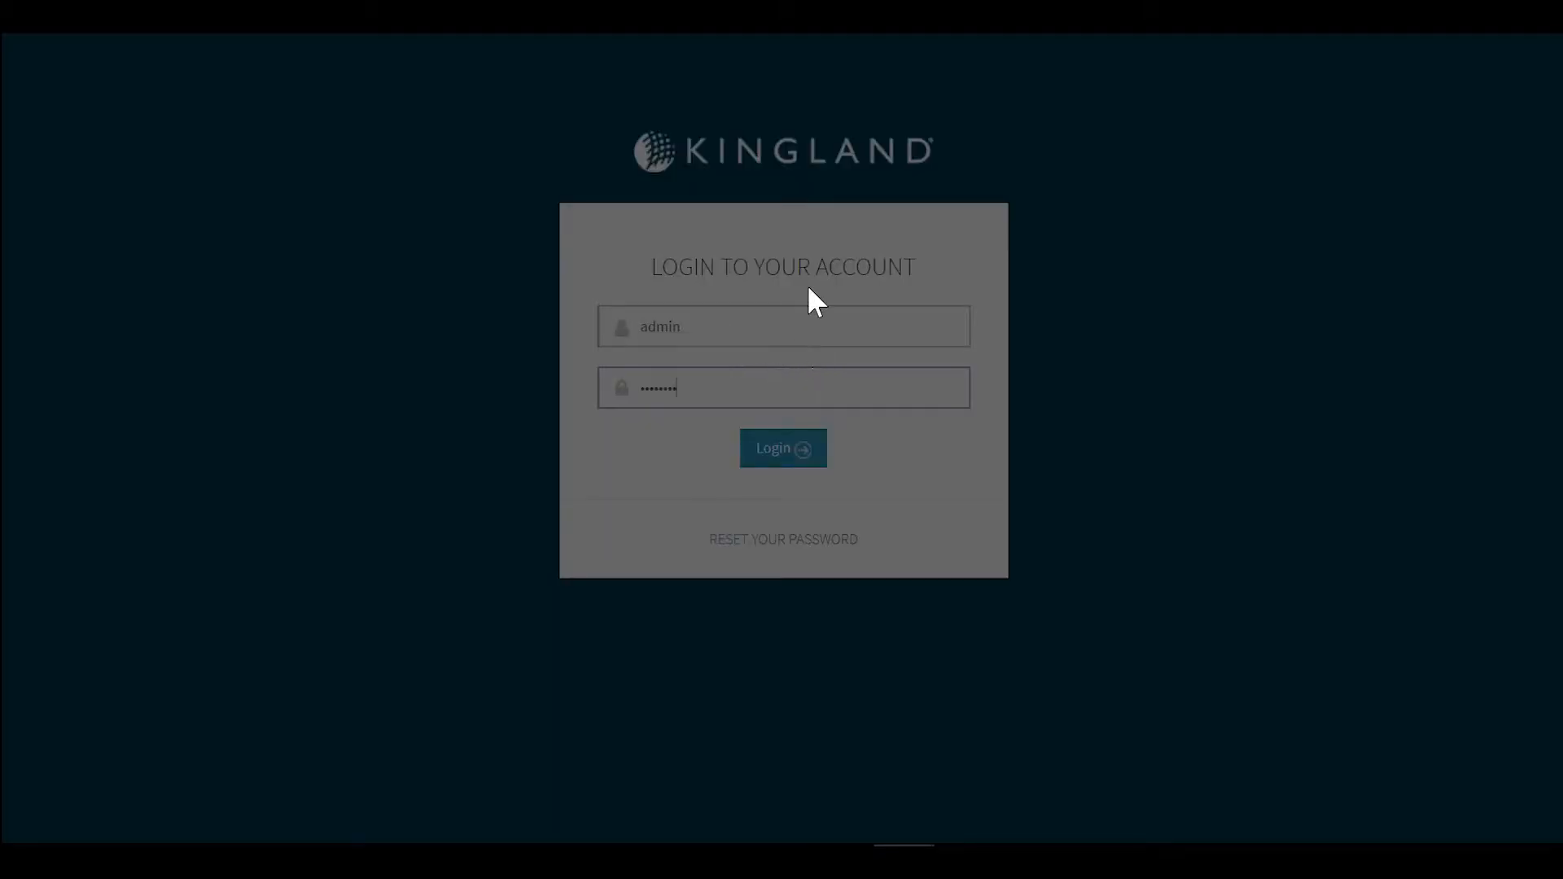
left_click(784, 448)
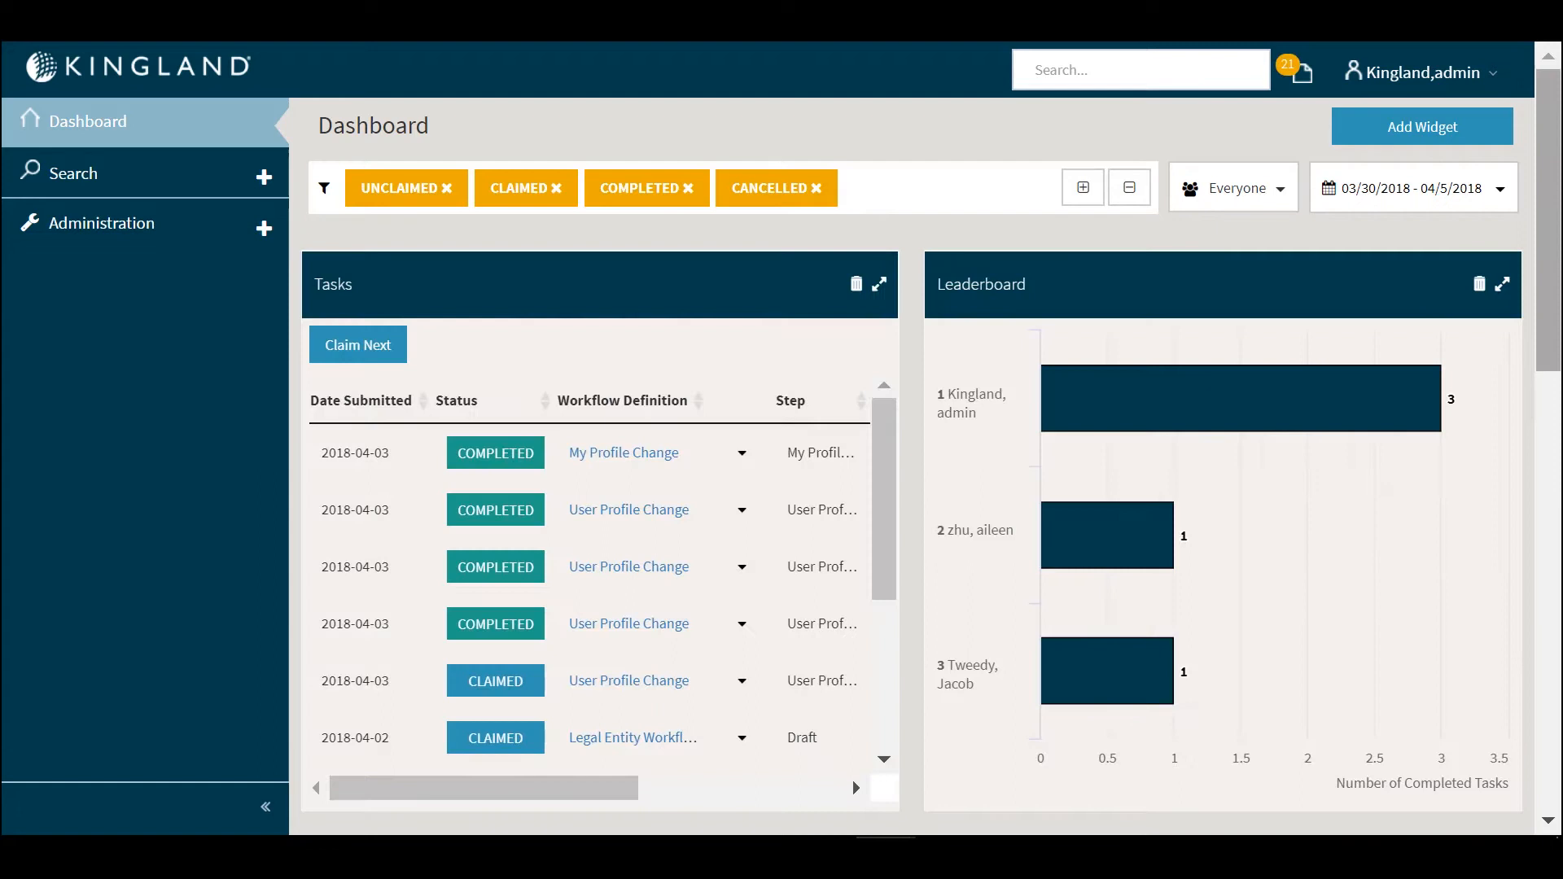
scroll("down", 3)
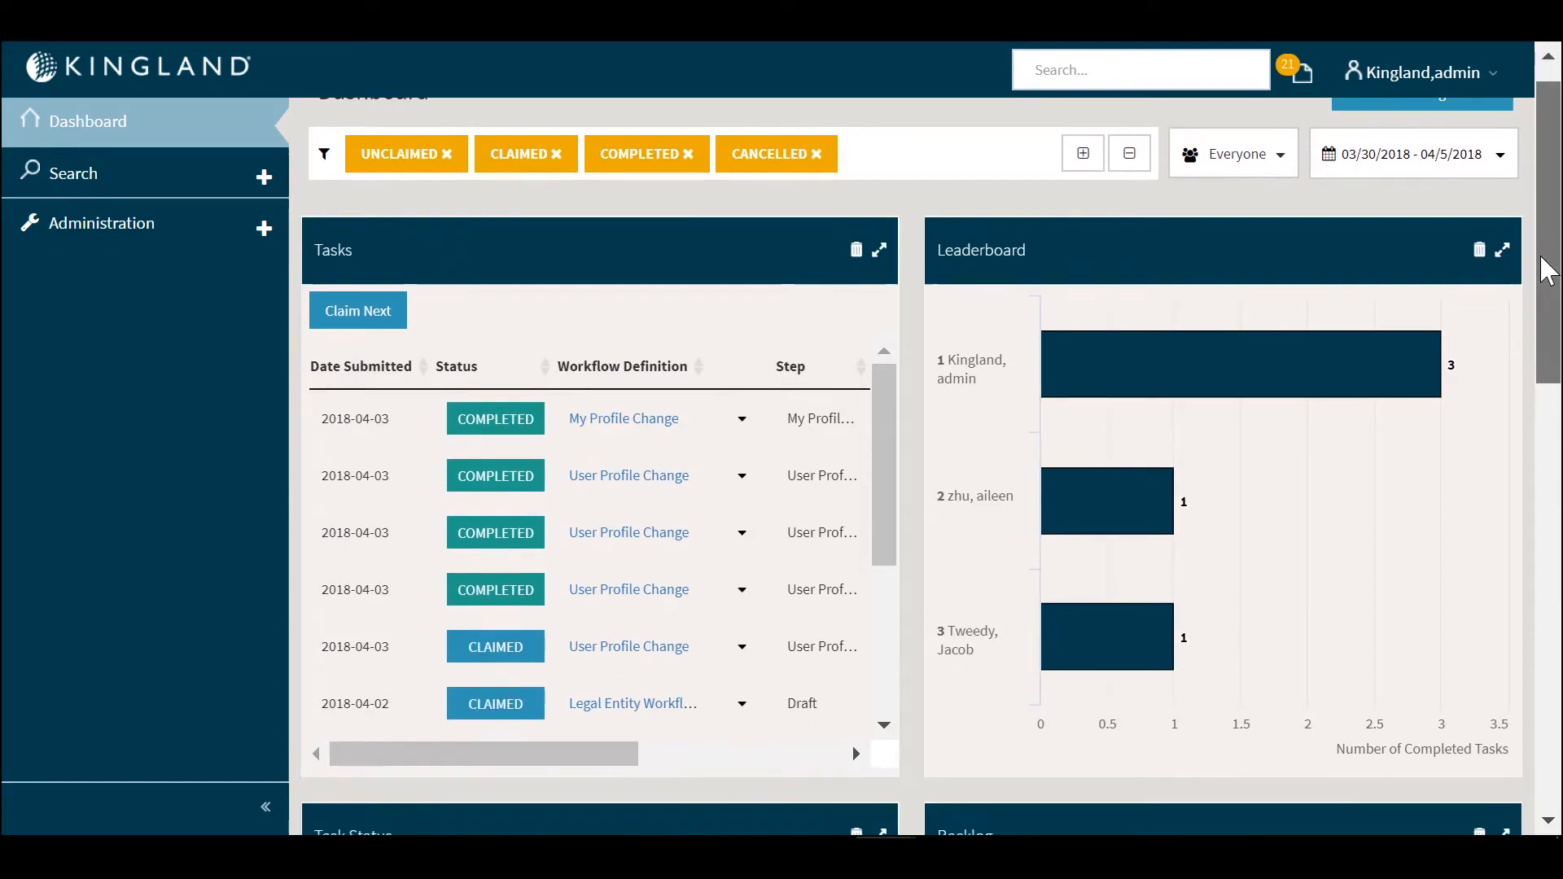
scroll("down", 3)
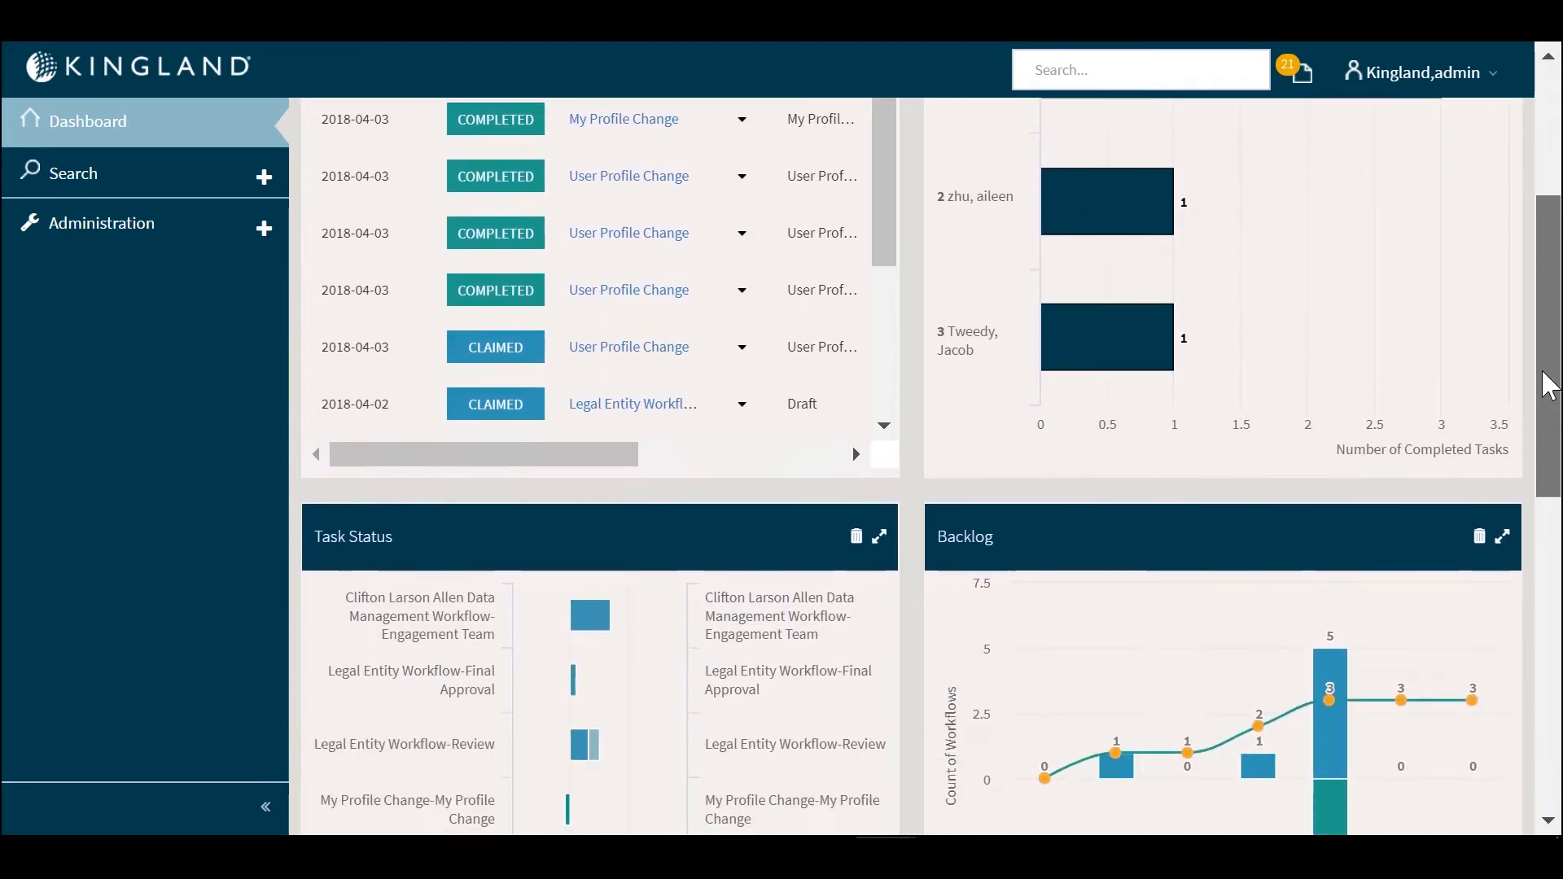
scroll("down", 3)
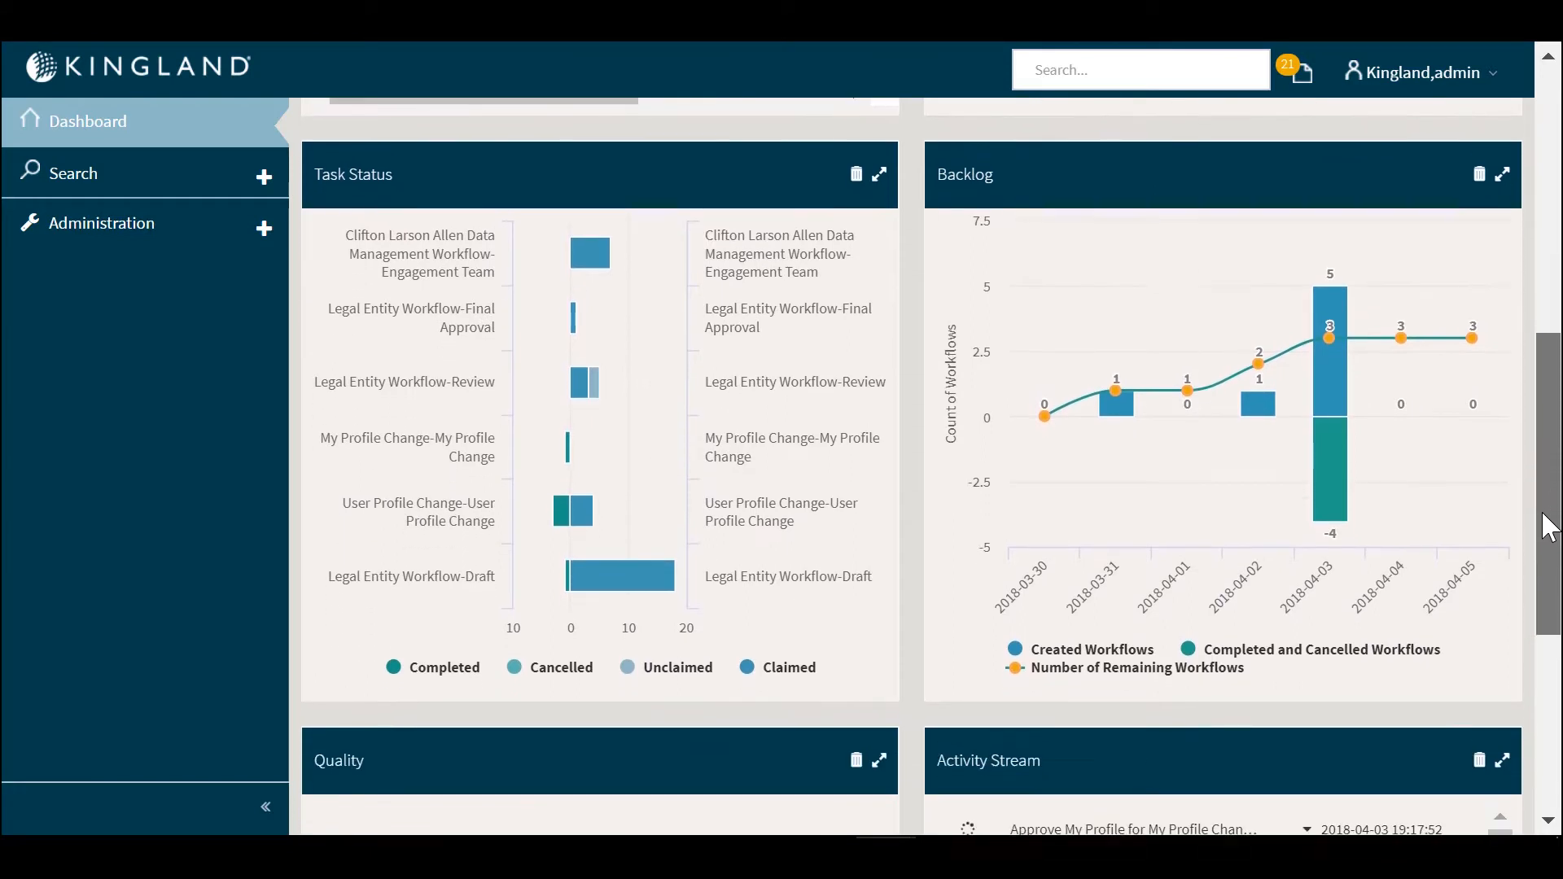
scroll("down", 3)
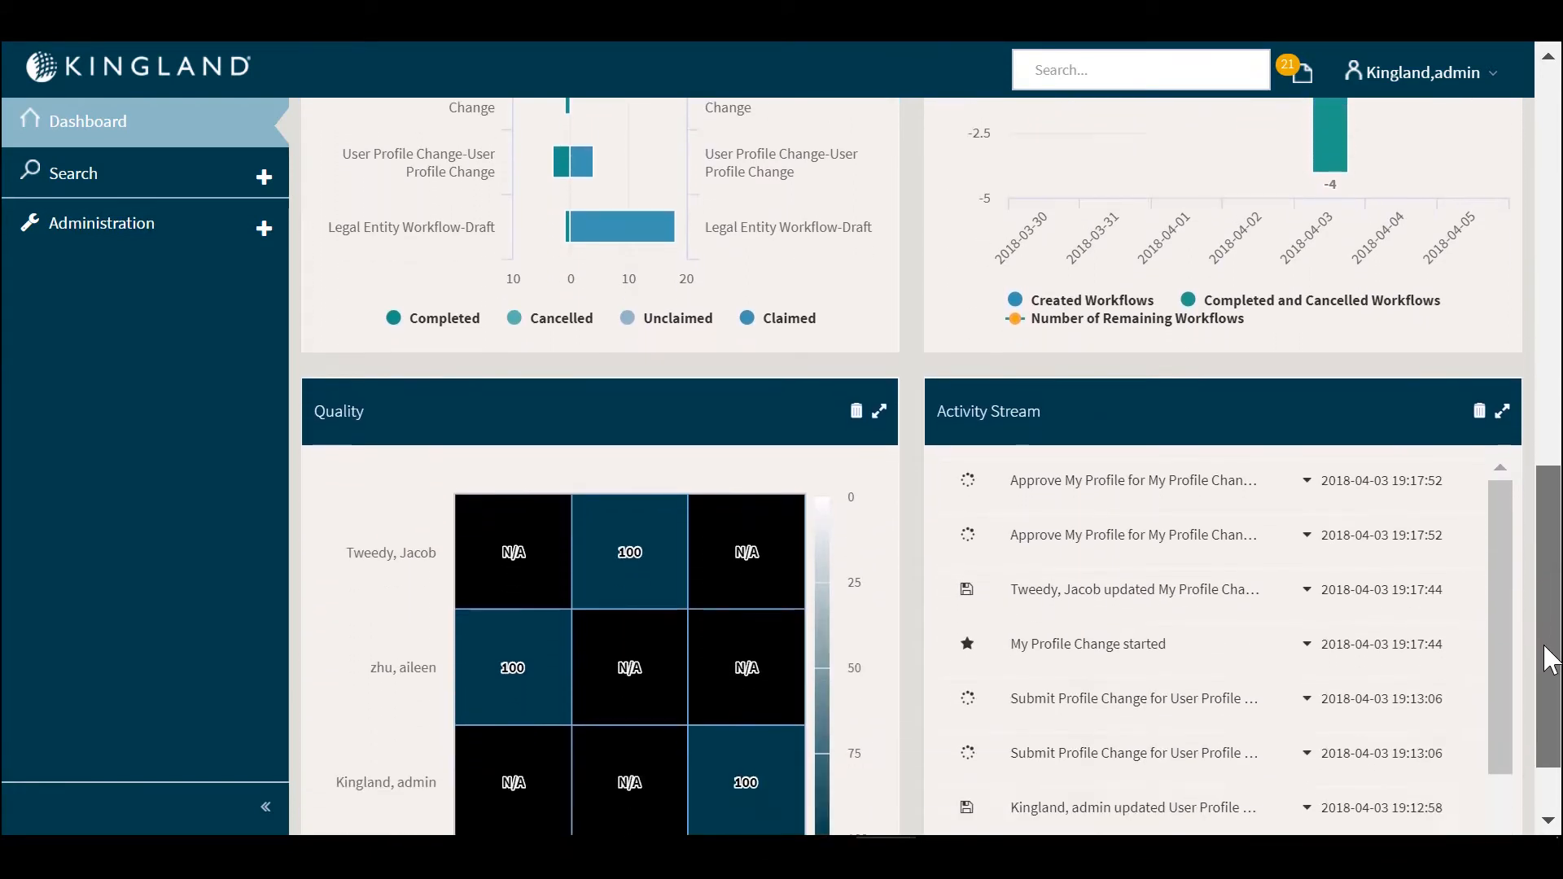
scroll("down", 3)
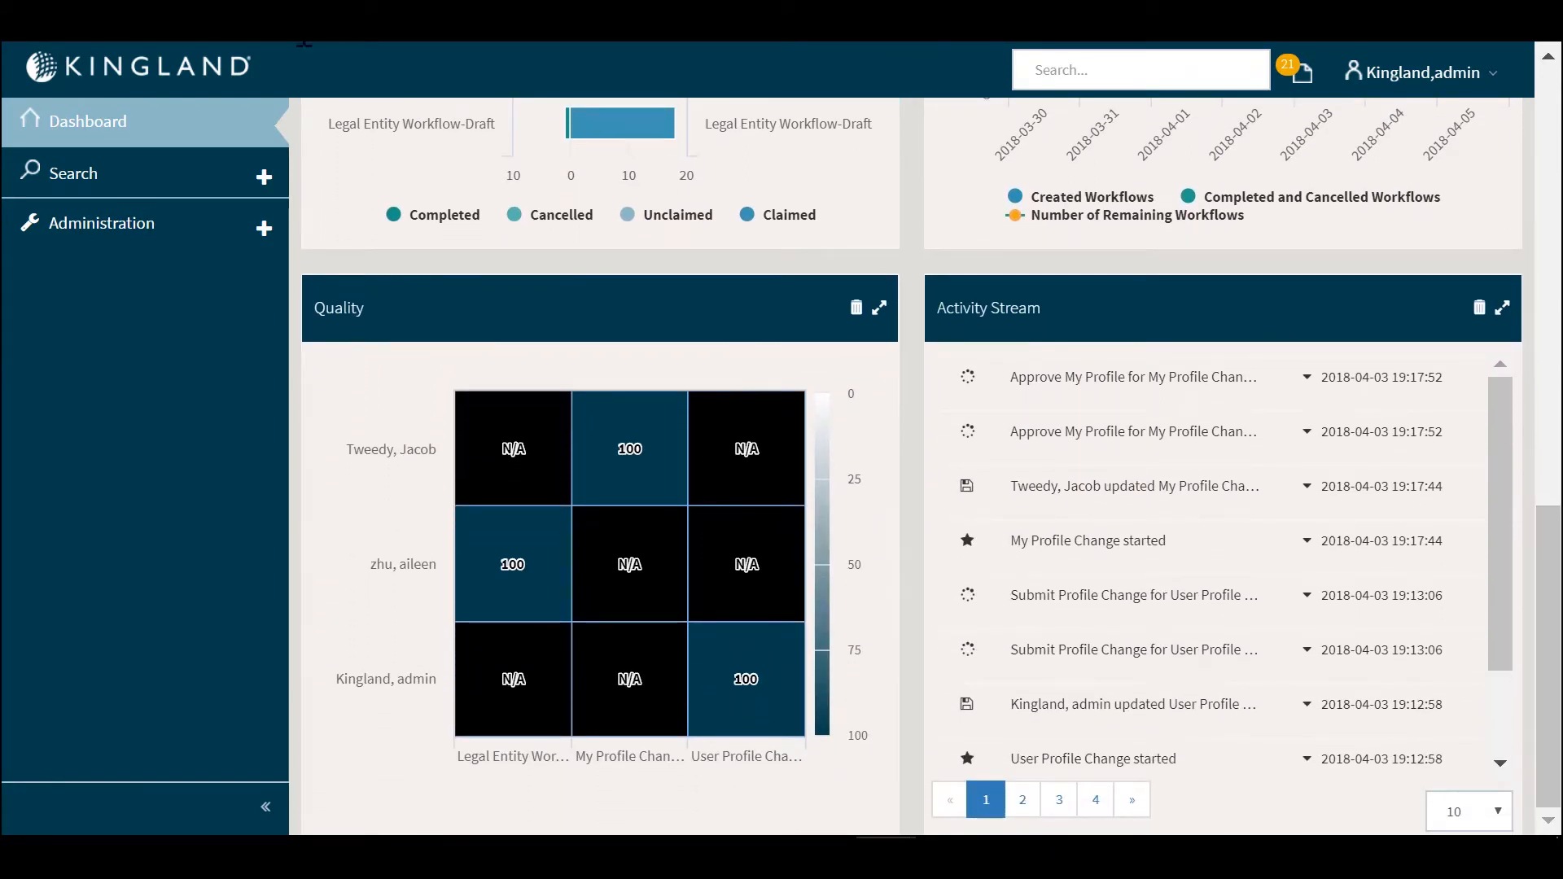
Step: Search User Management for 'Mike', confirming no matching user exists
left_click(102, 223)
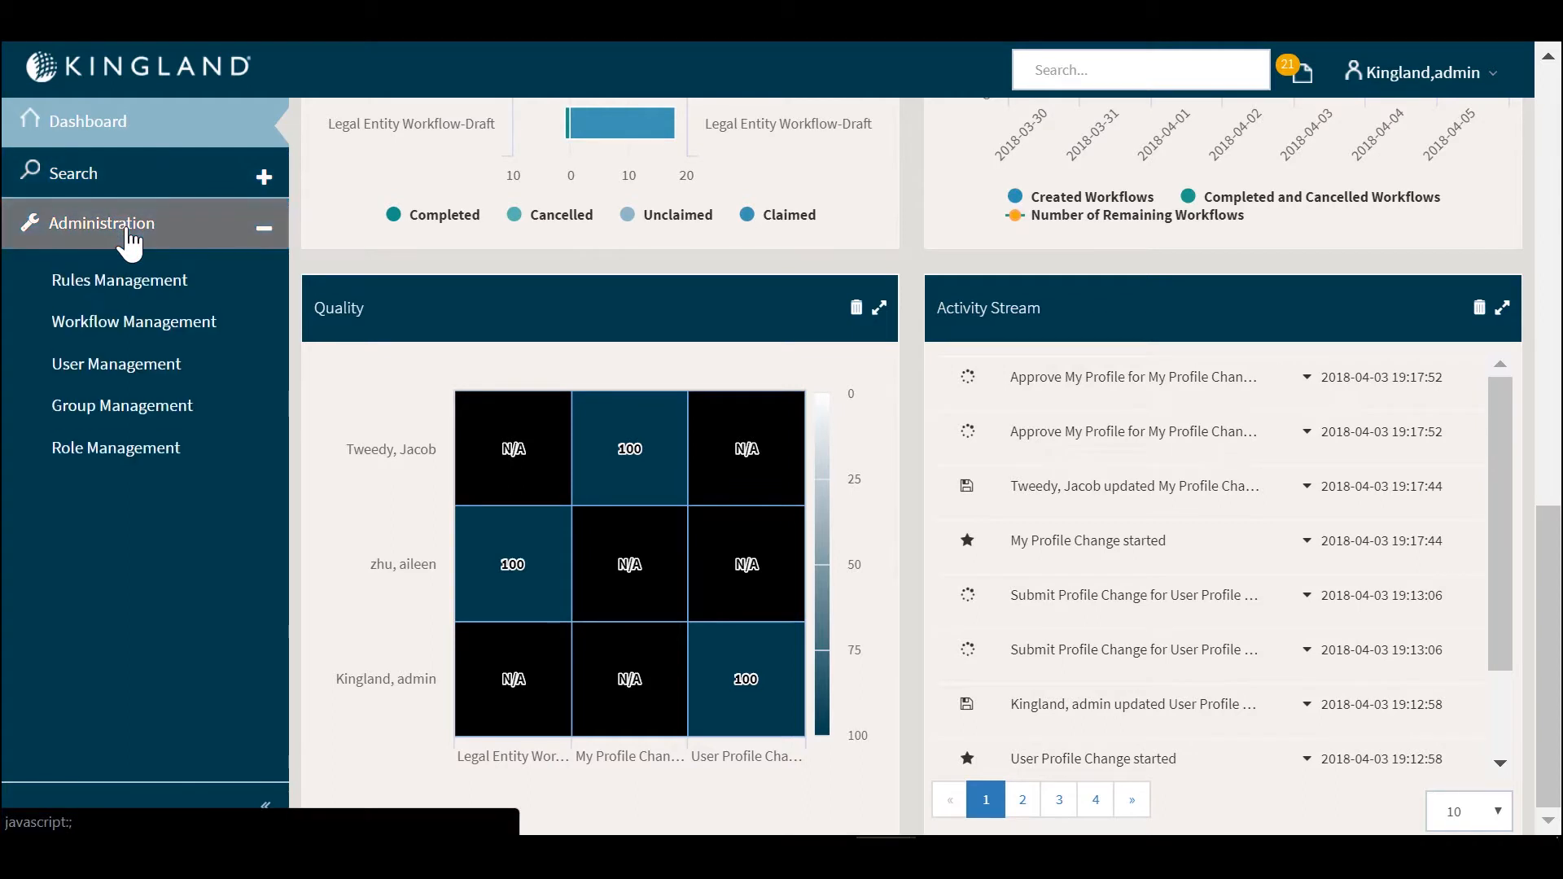
mouse_move(144, 371)
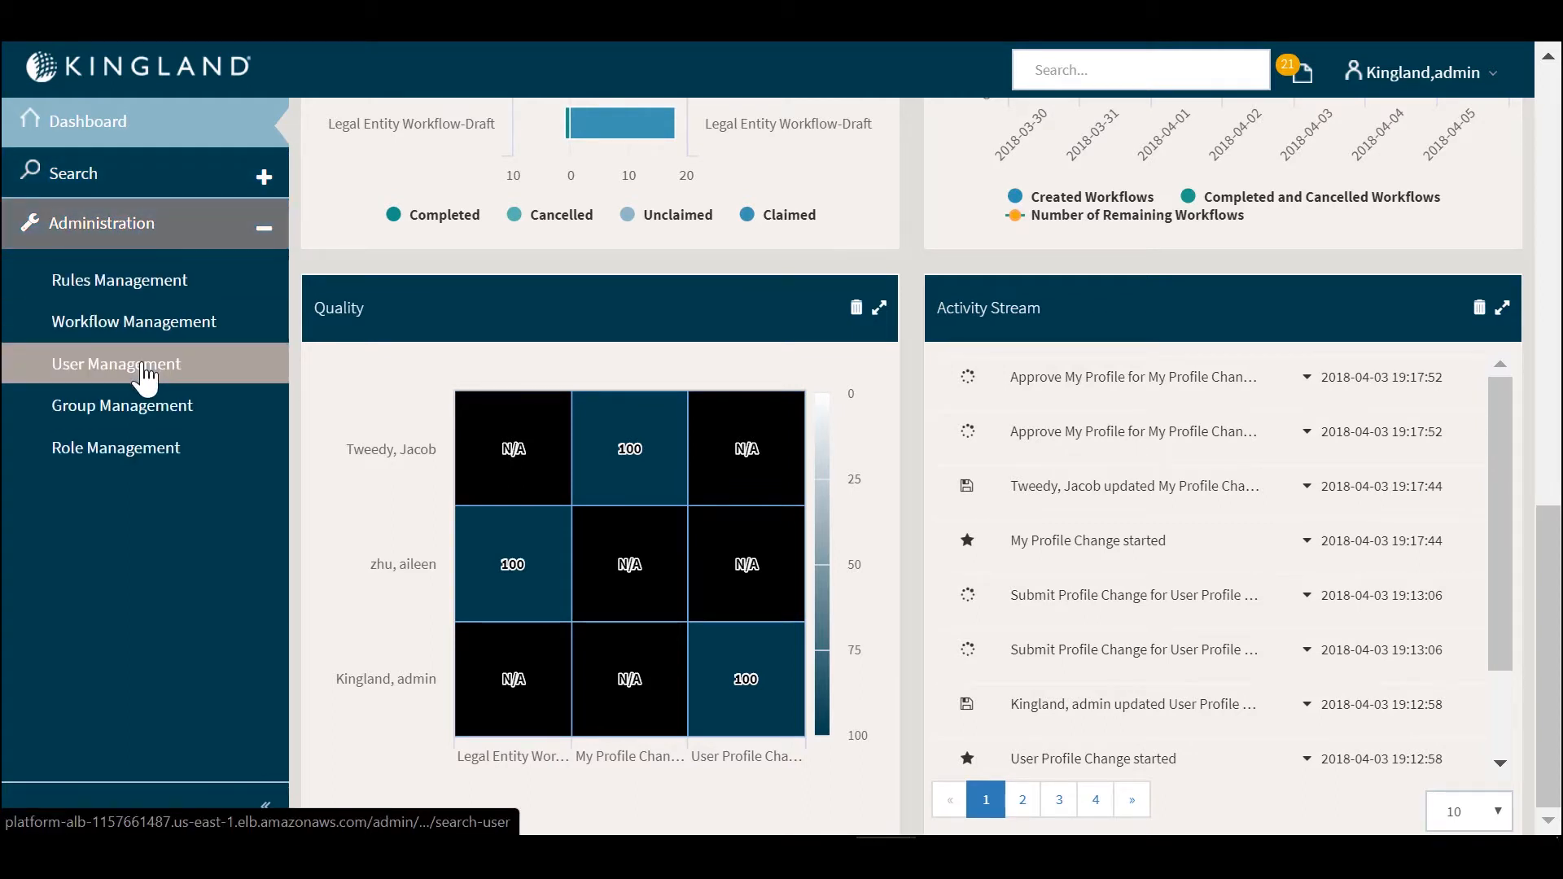
left_click(115, 364)
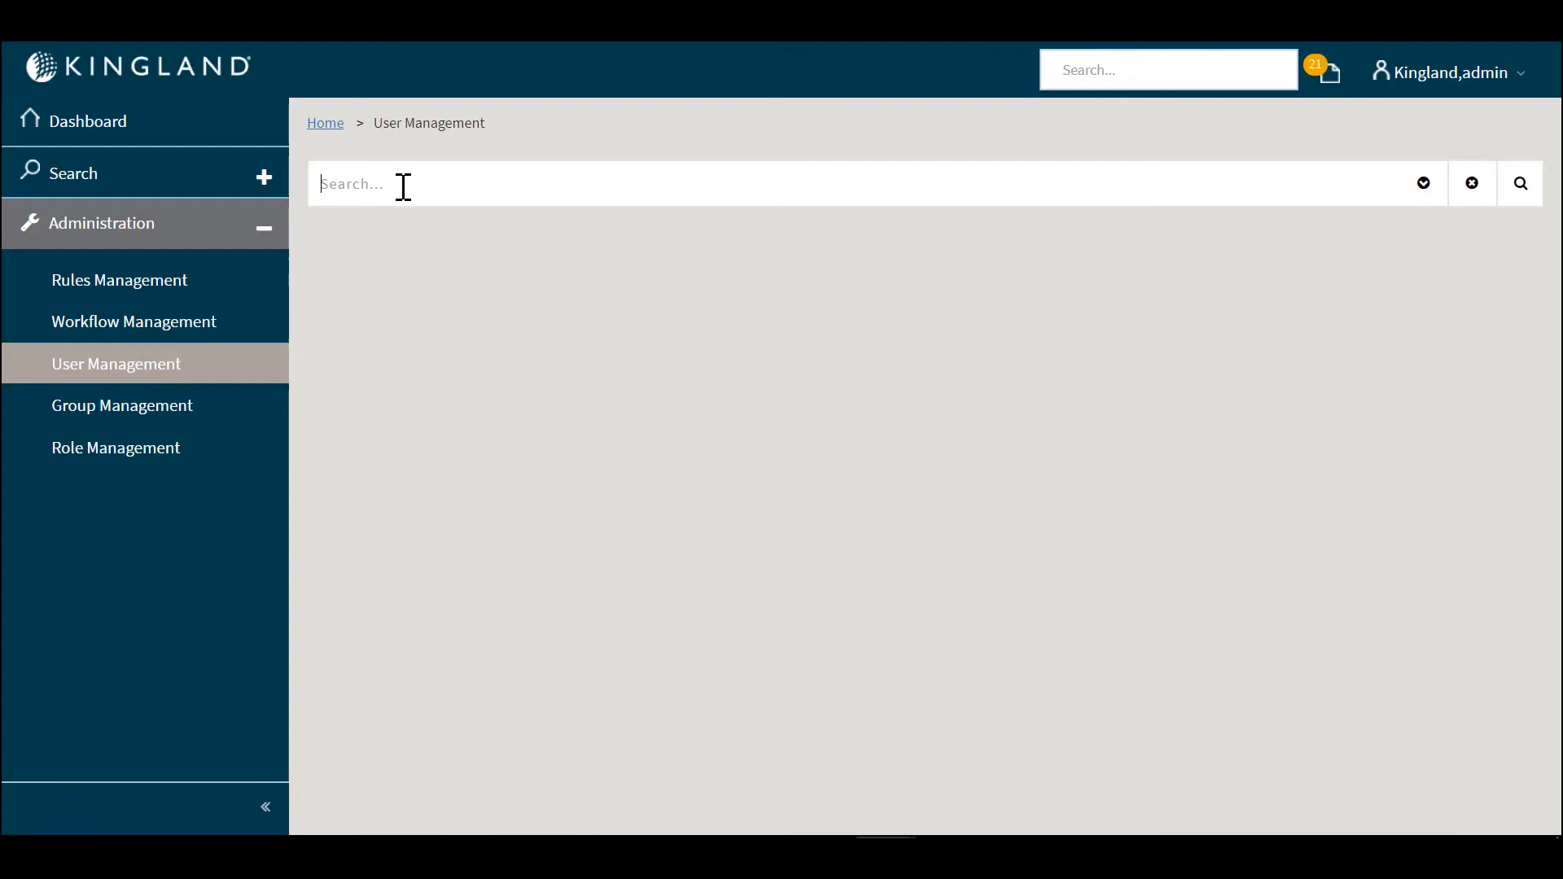
type("Mike")
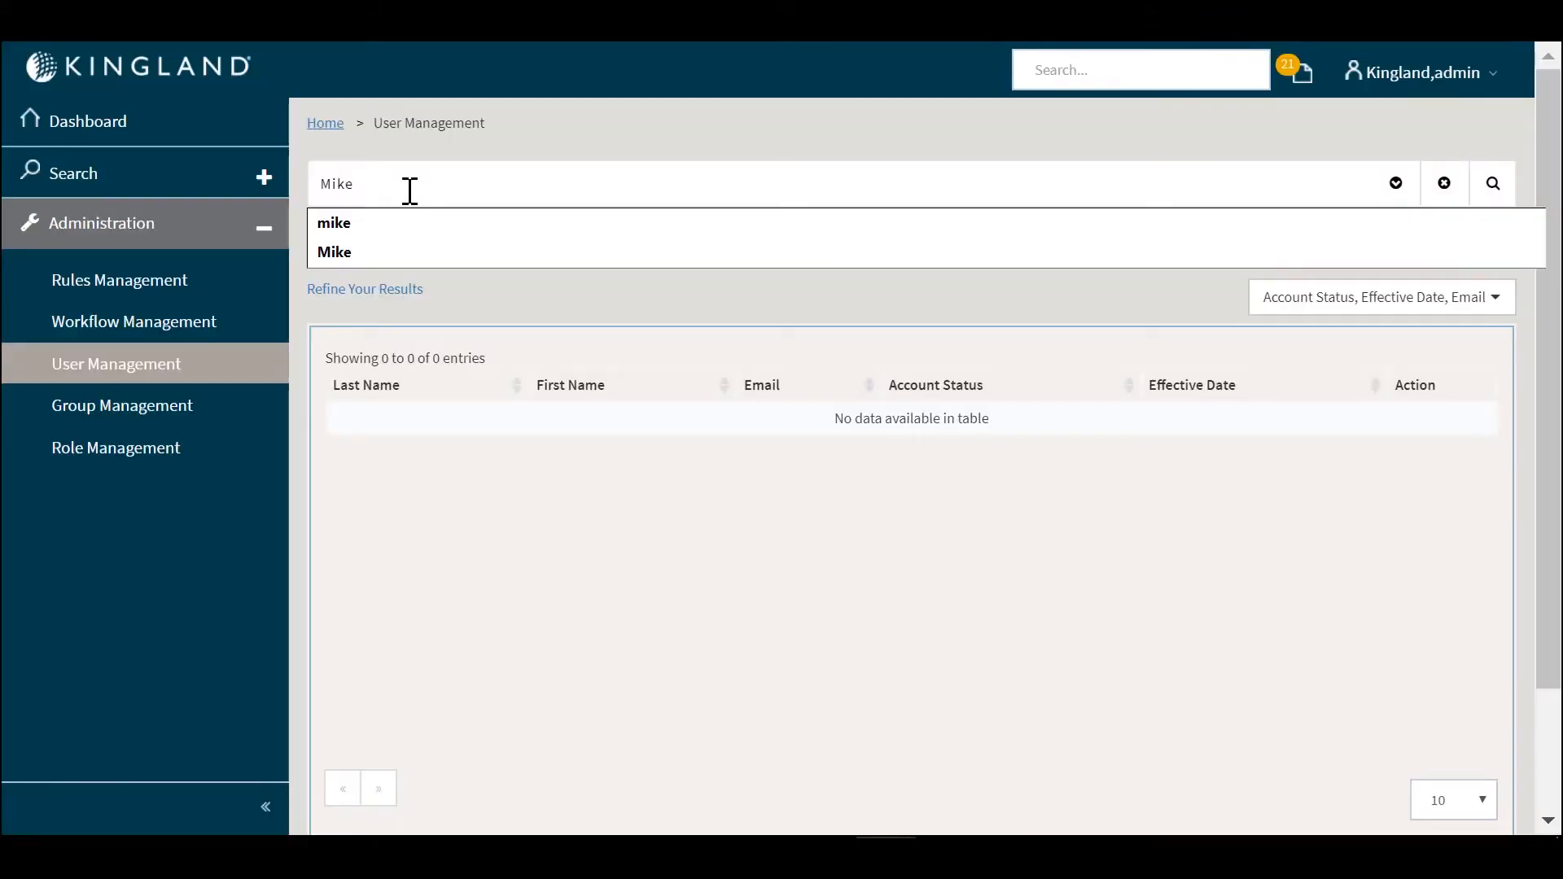
left_click(1493, 182)
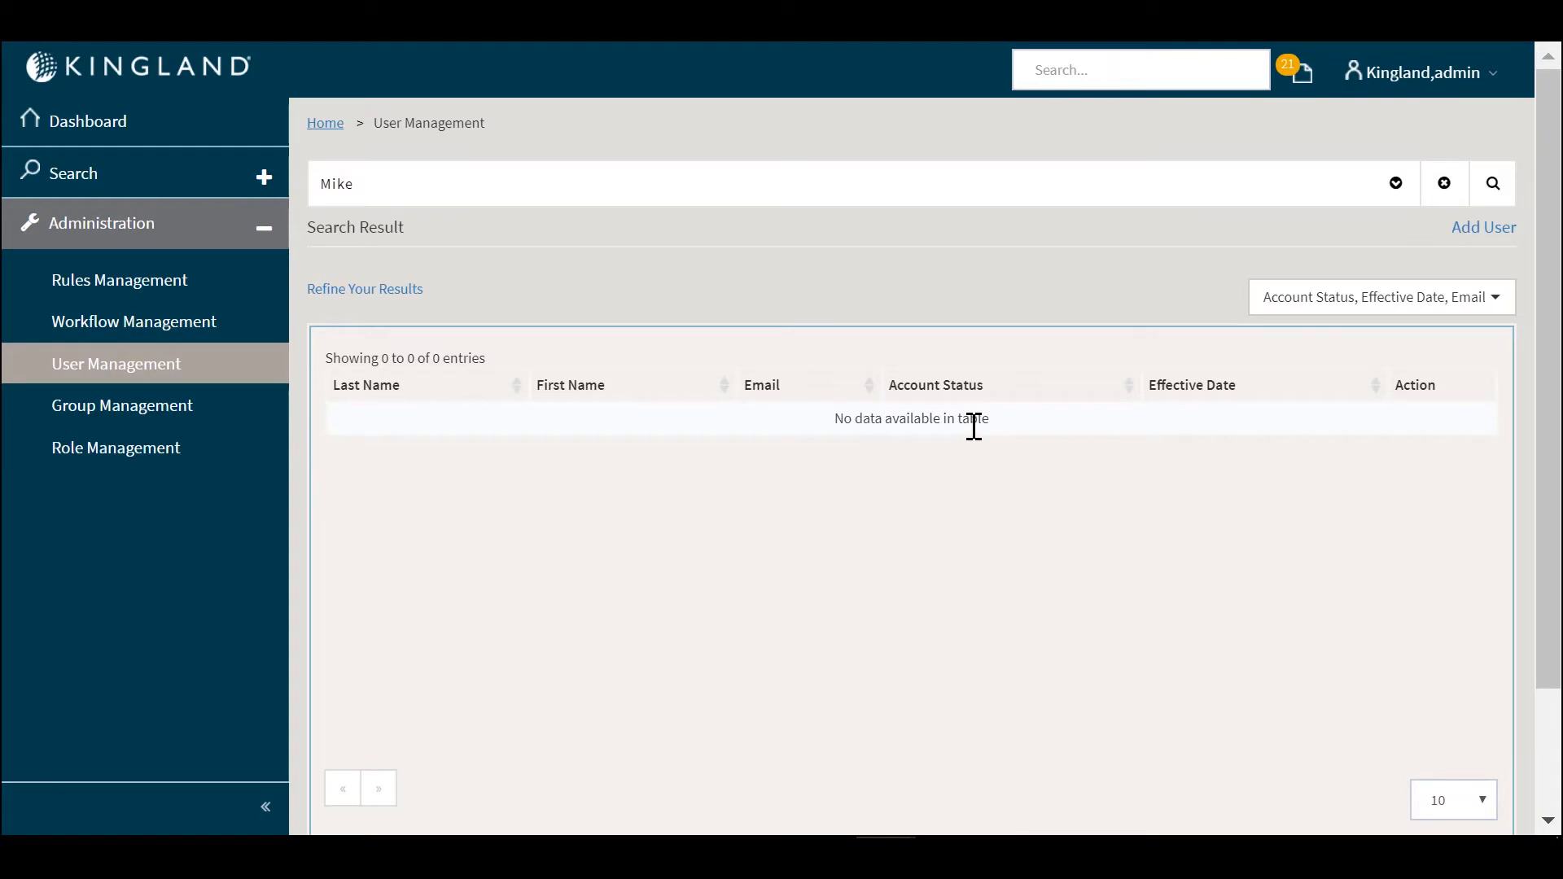
mouse_move(1467, 236)
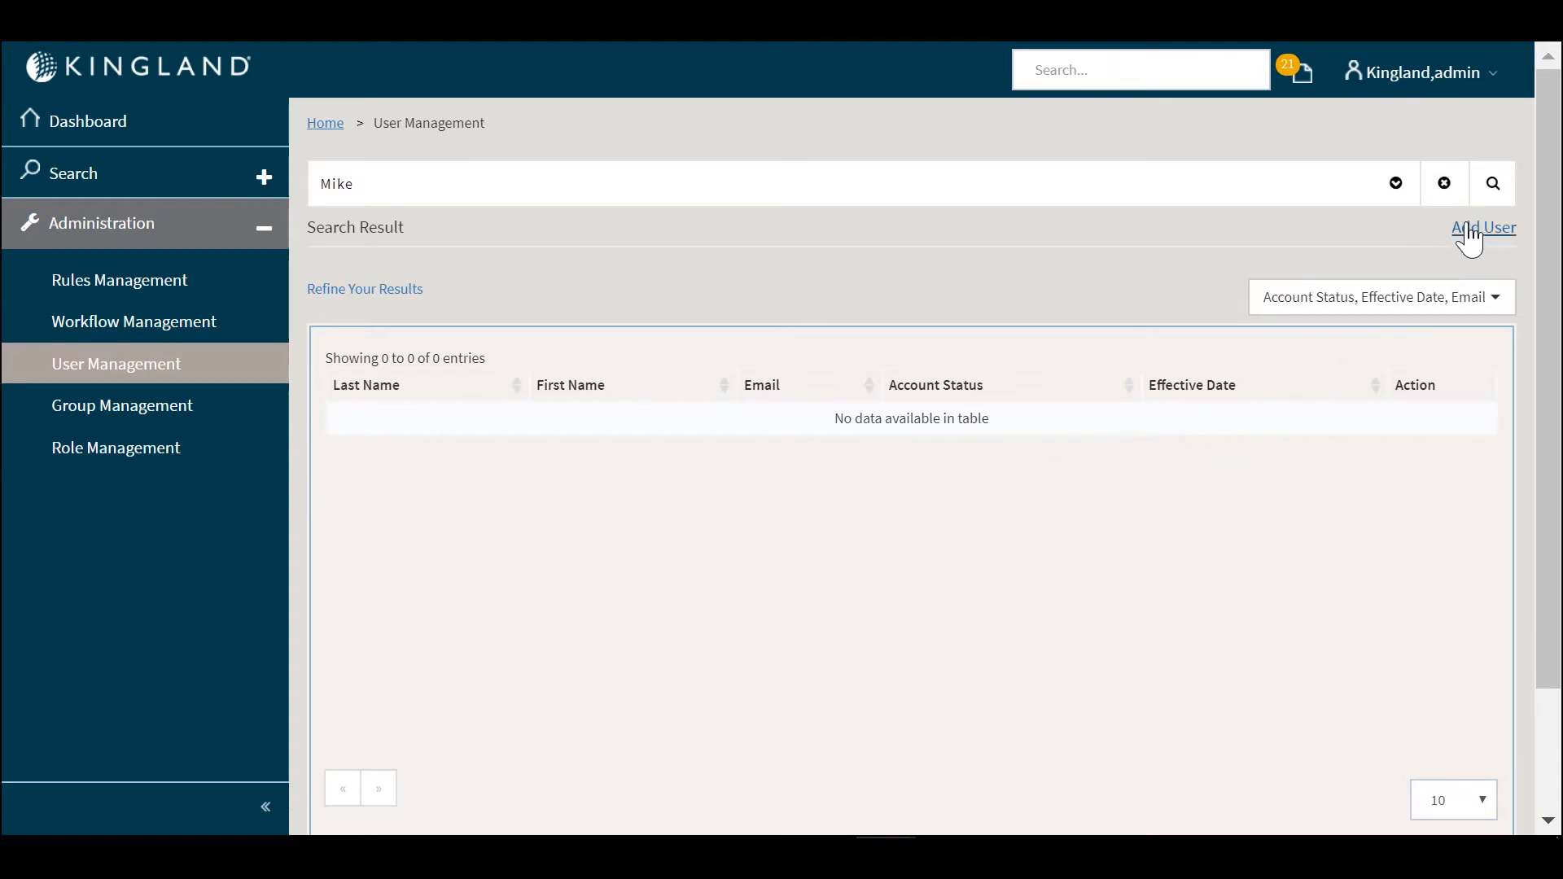
Step: Add user Mike Smith, Business Analyst, with username mikesmith and credentials
left_click(1483, 228)
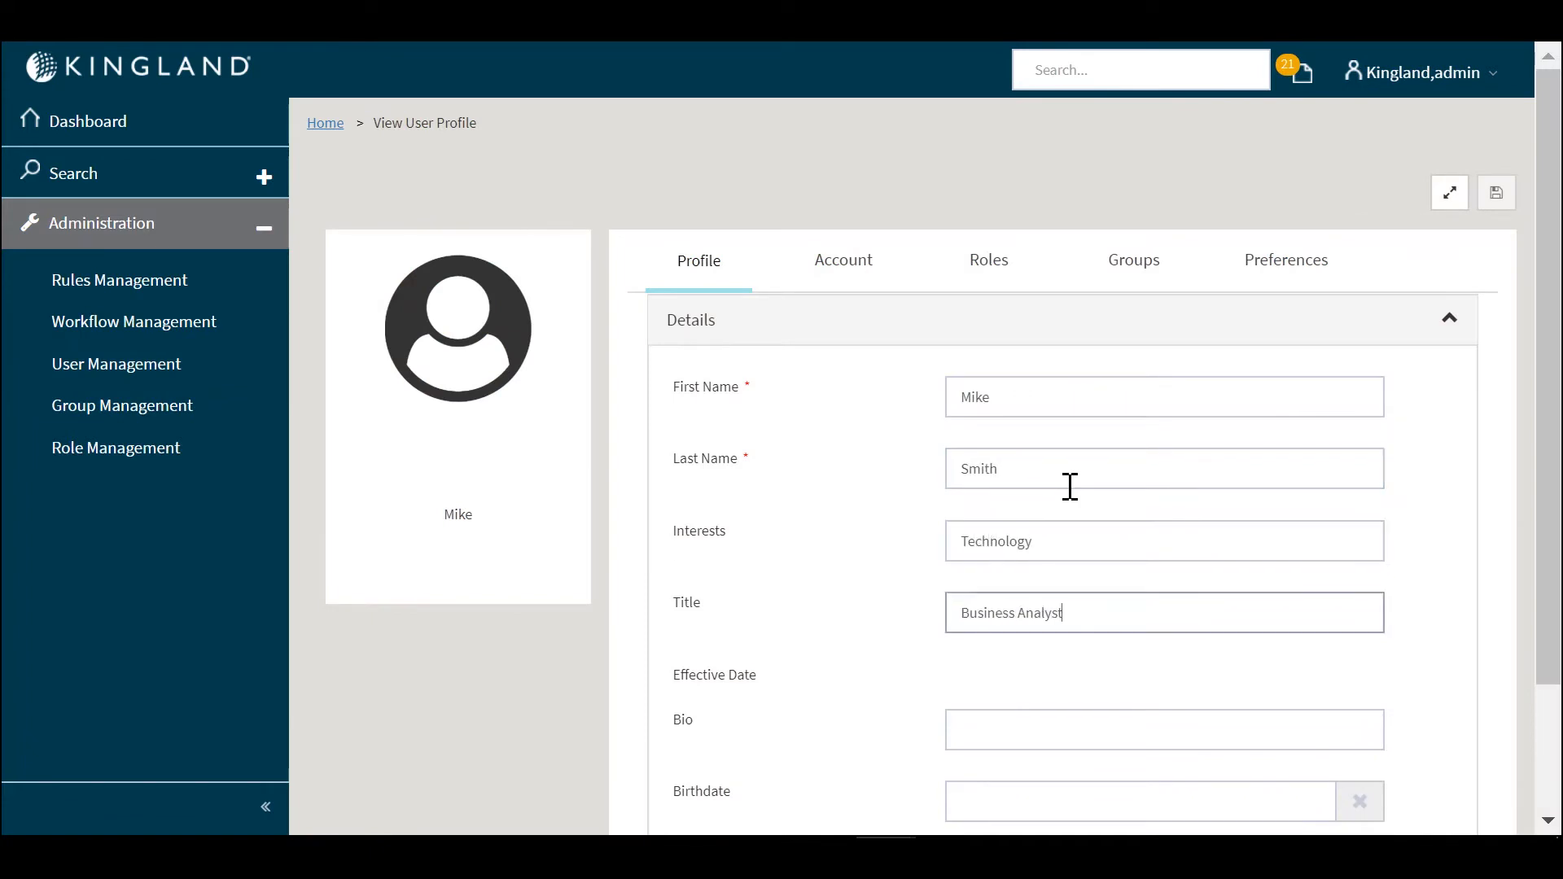
left_click(843, 261)
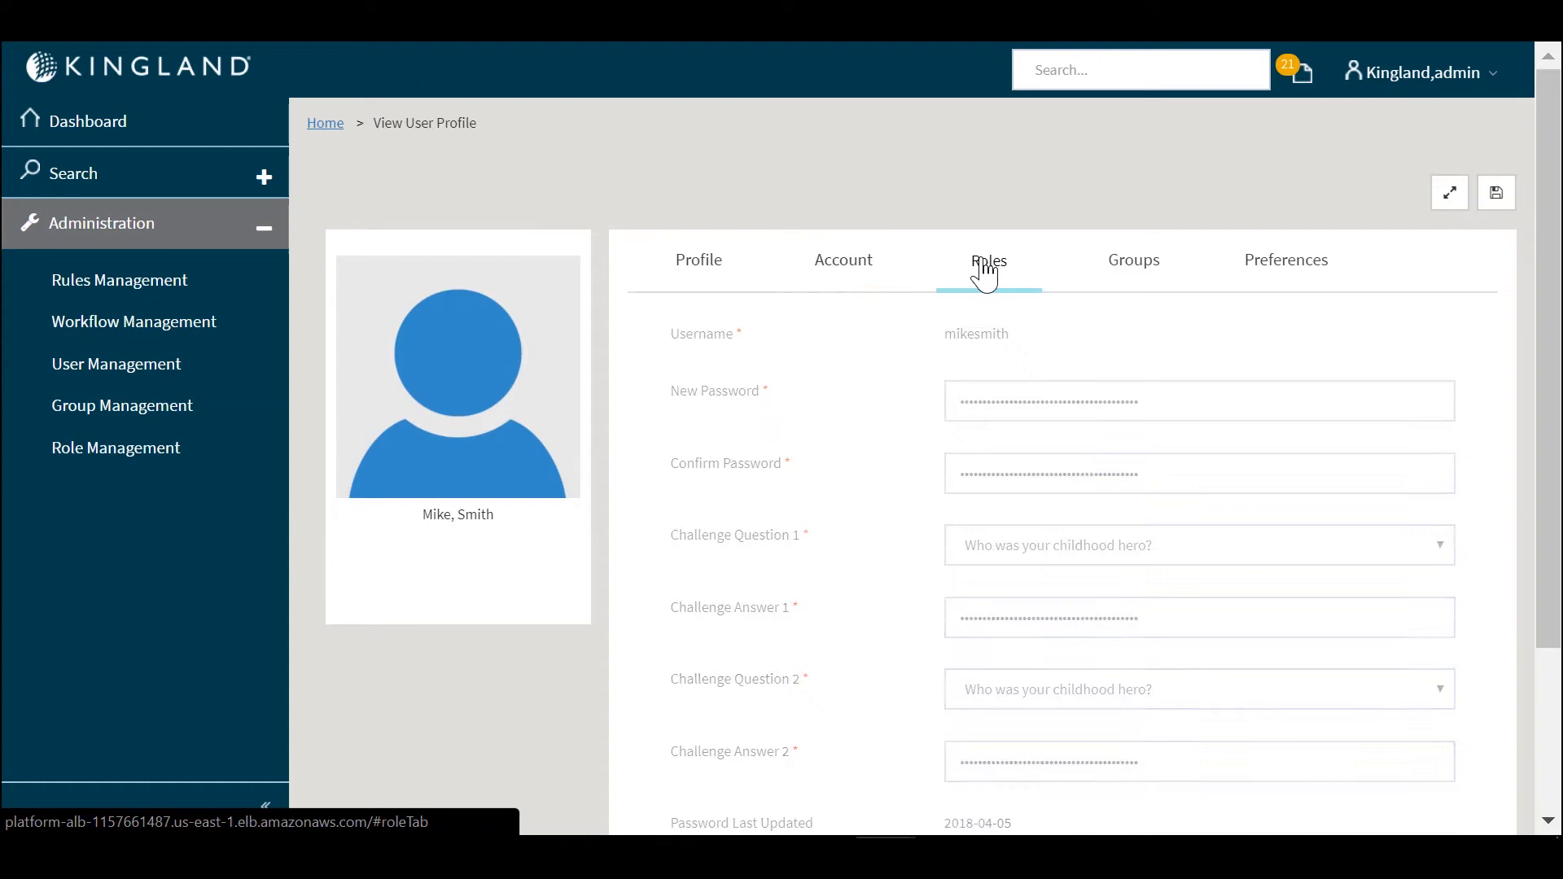
left_click(988, 261)
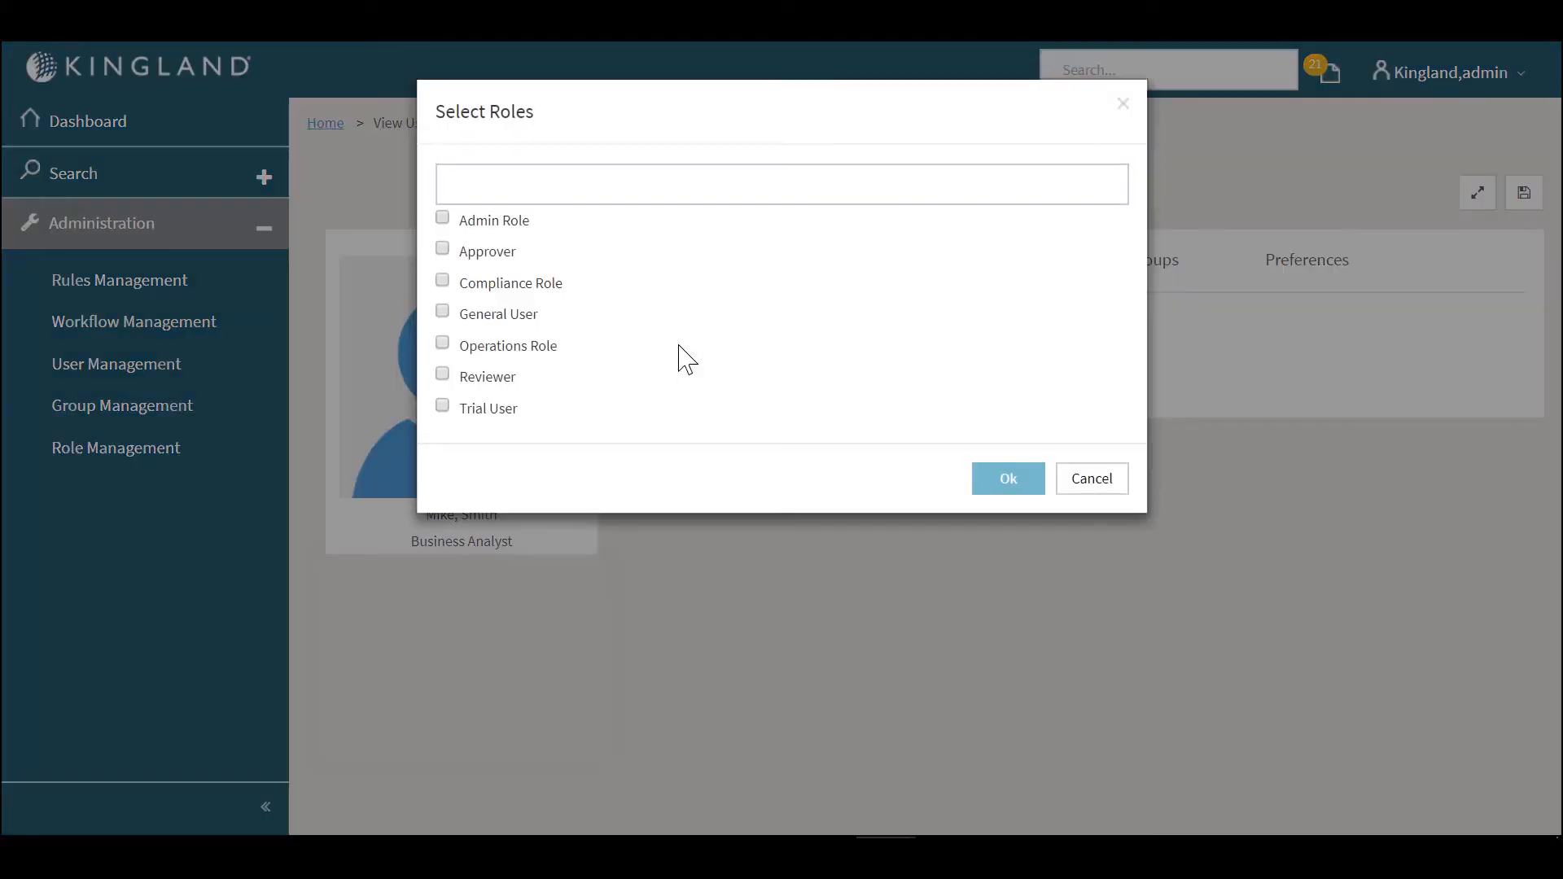
left_click(442, 279)
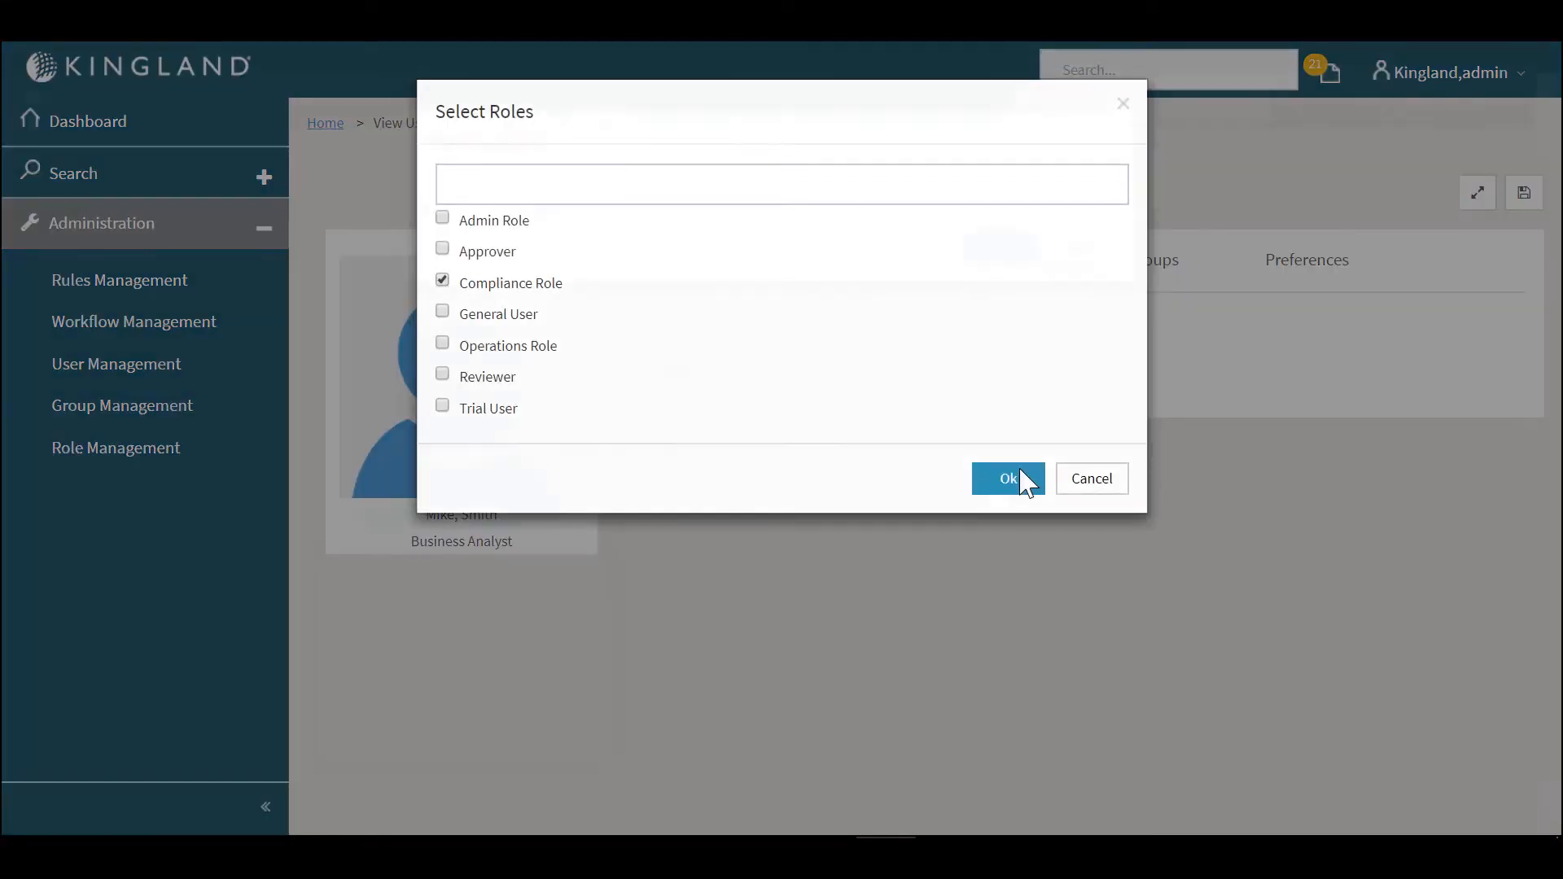
left_click(1008, 478)
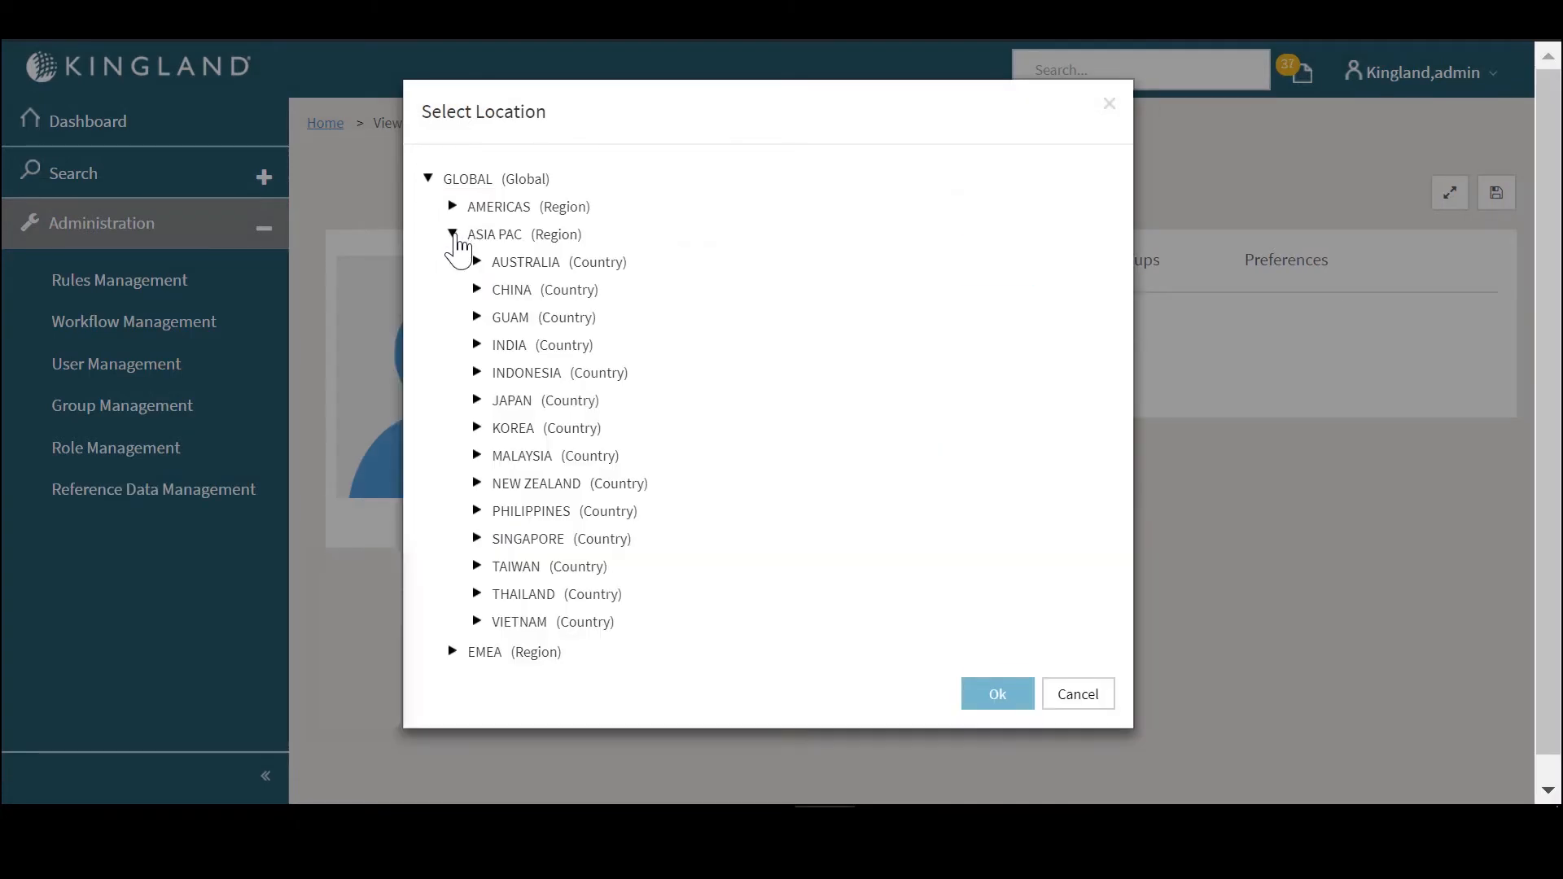
left_click(512, 290)
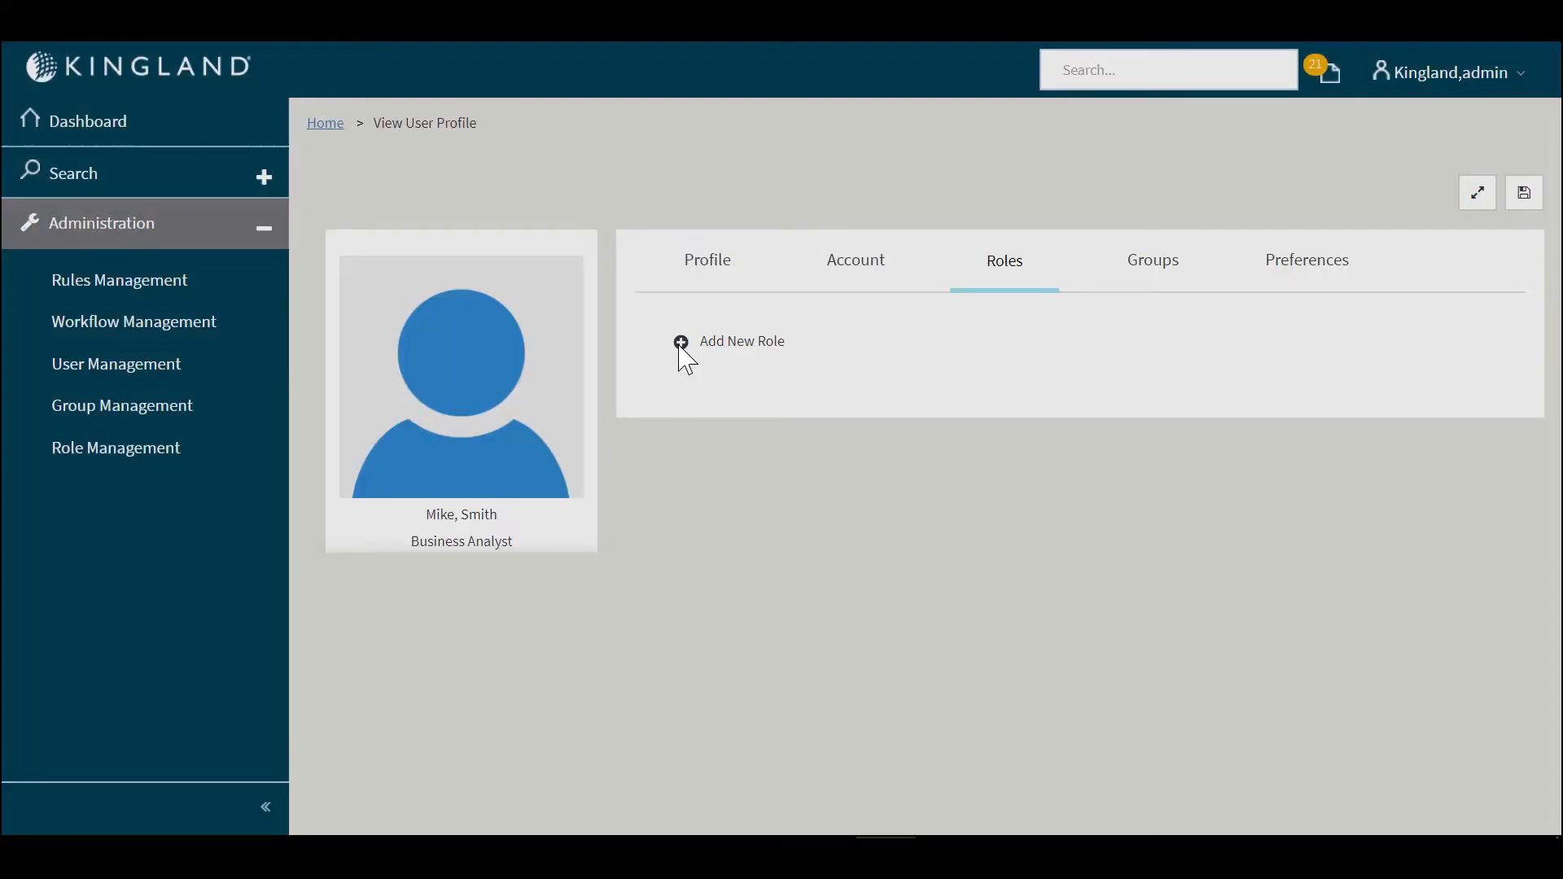
left_click(680, 342)
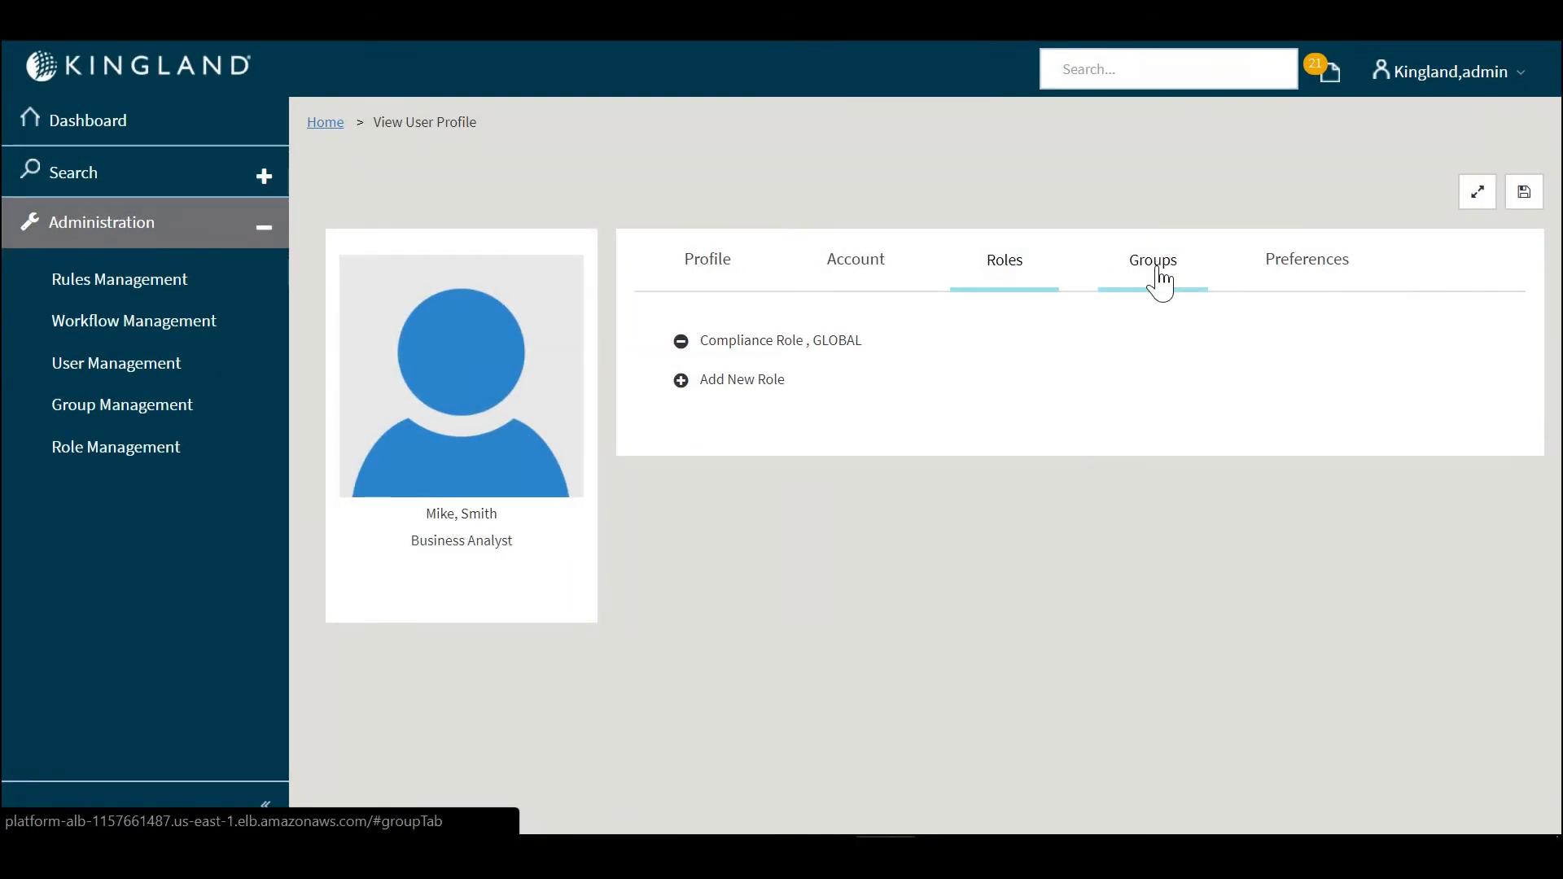
left_click(1153, 260)
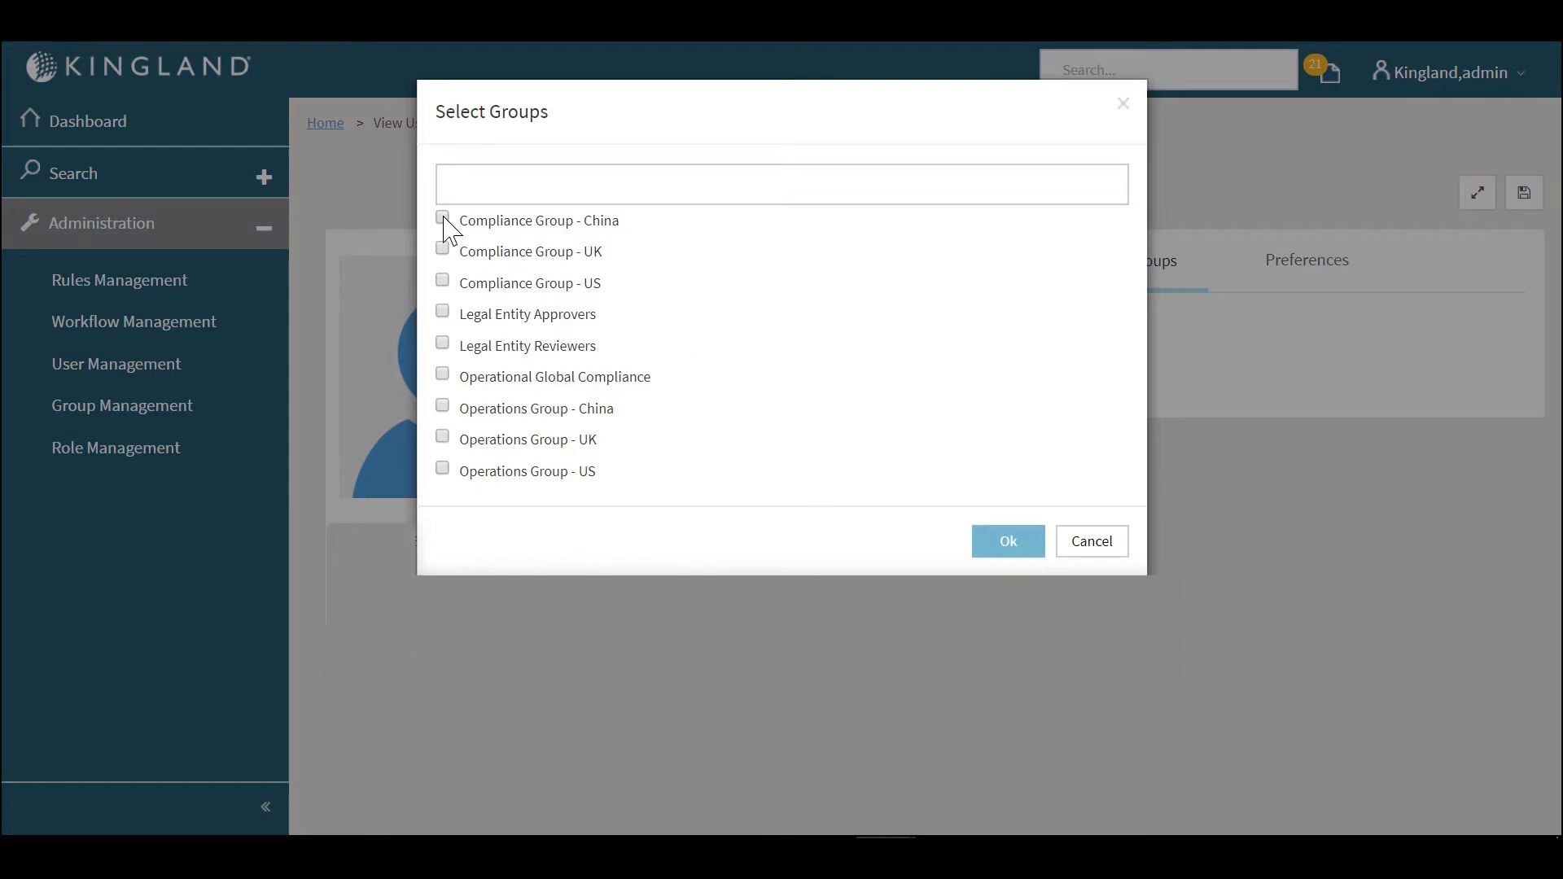
left_click(443, 221)
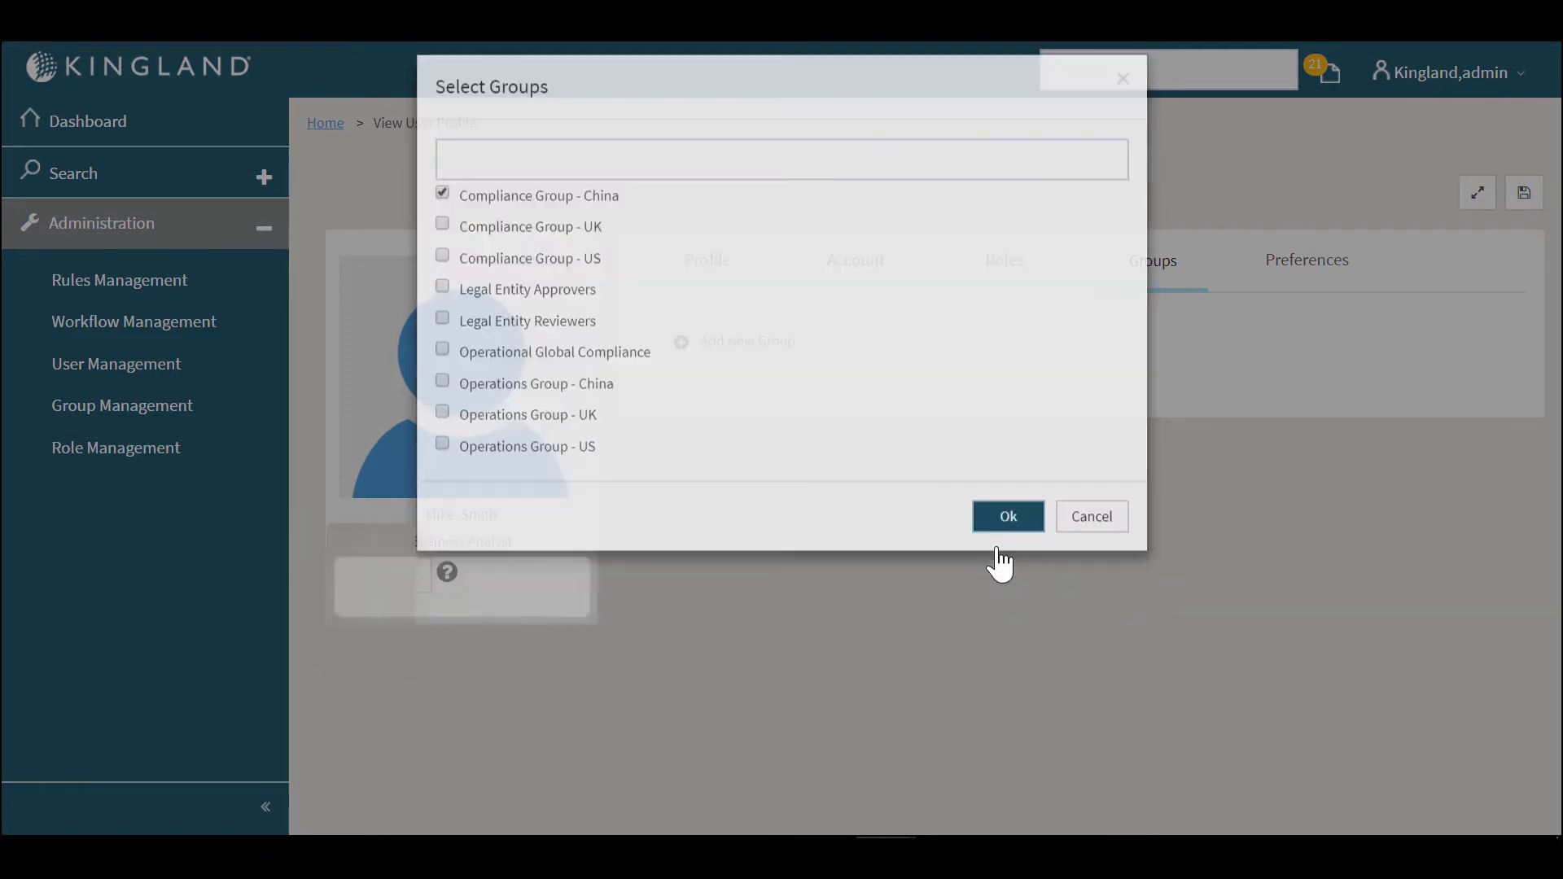
left_click(1008, 516)
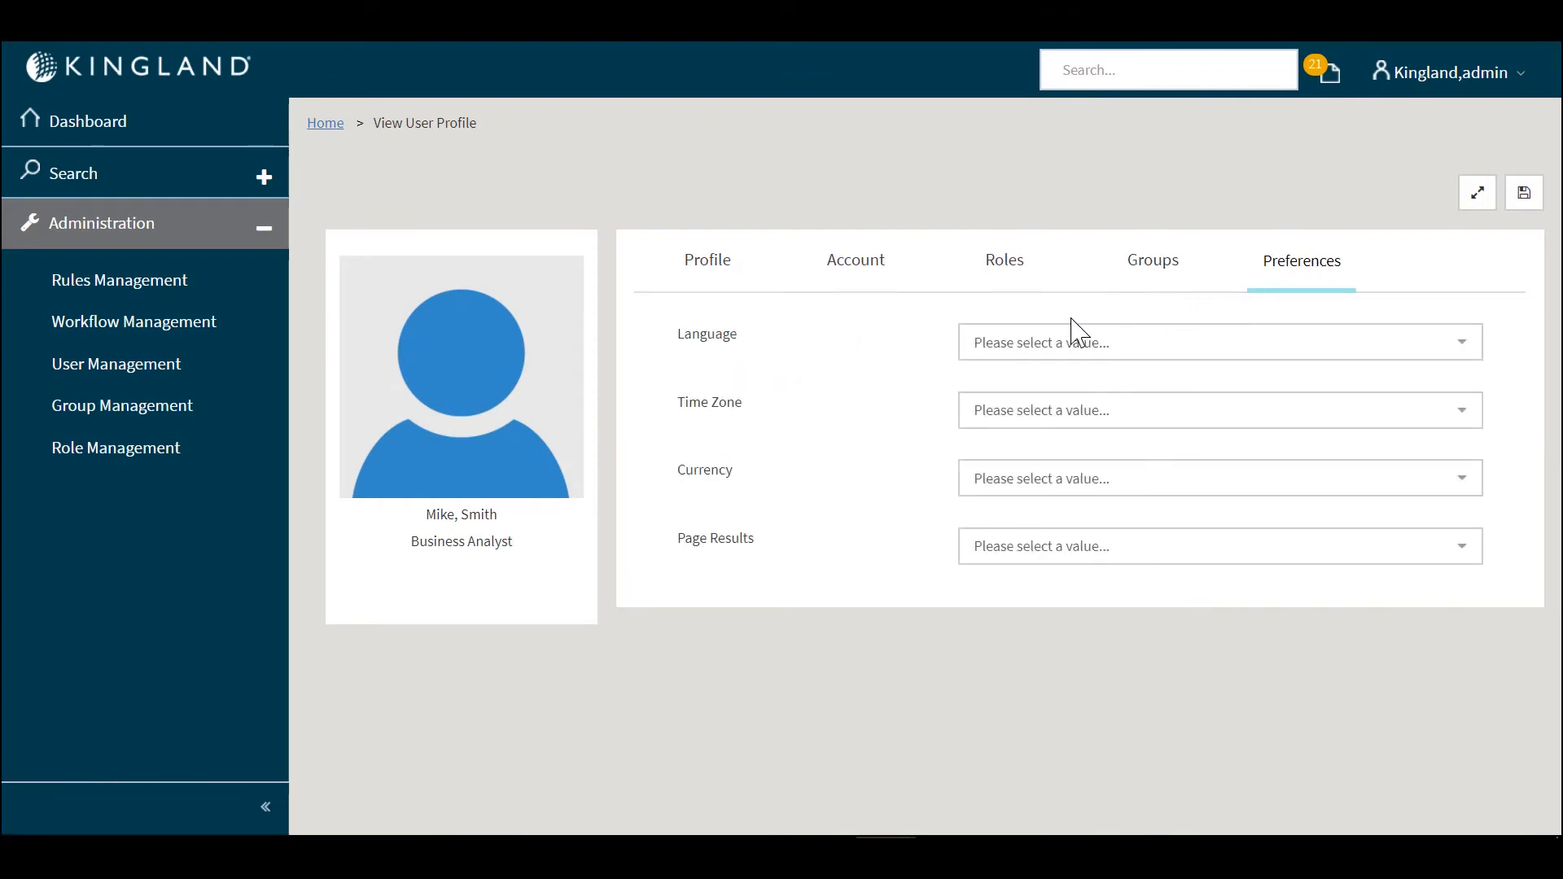
Step: Set the user's language preference to English and return to User Management
left_click(1220, 342)
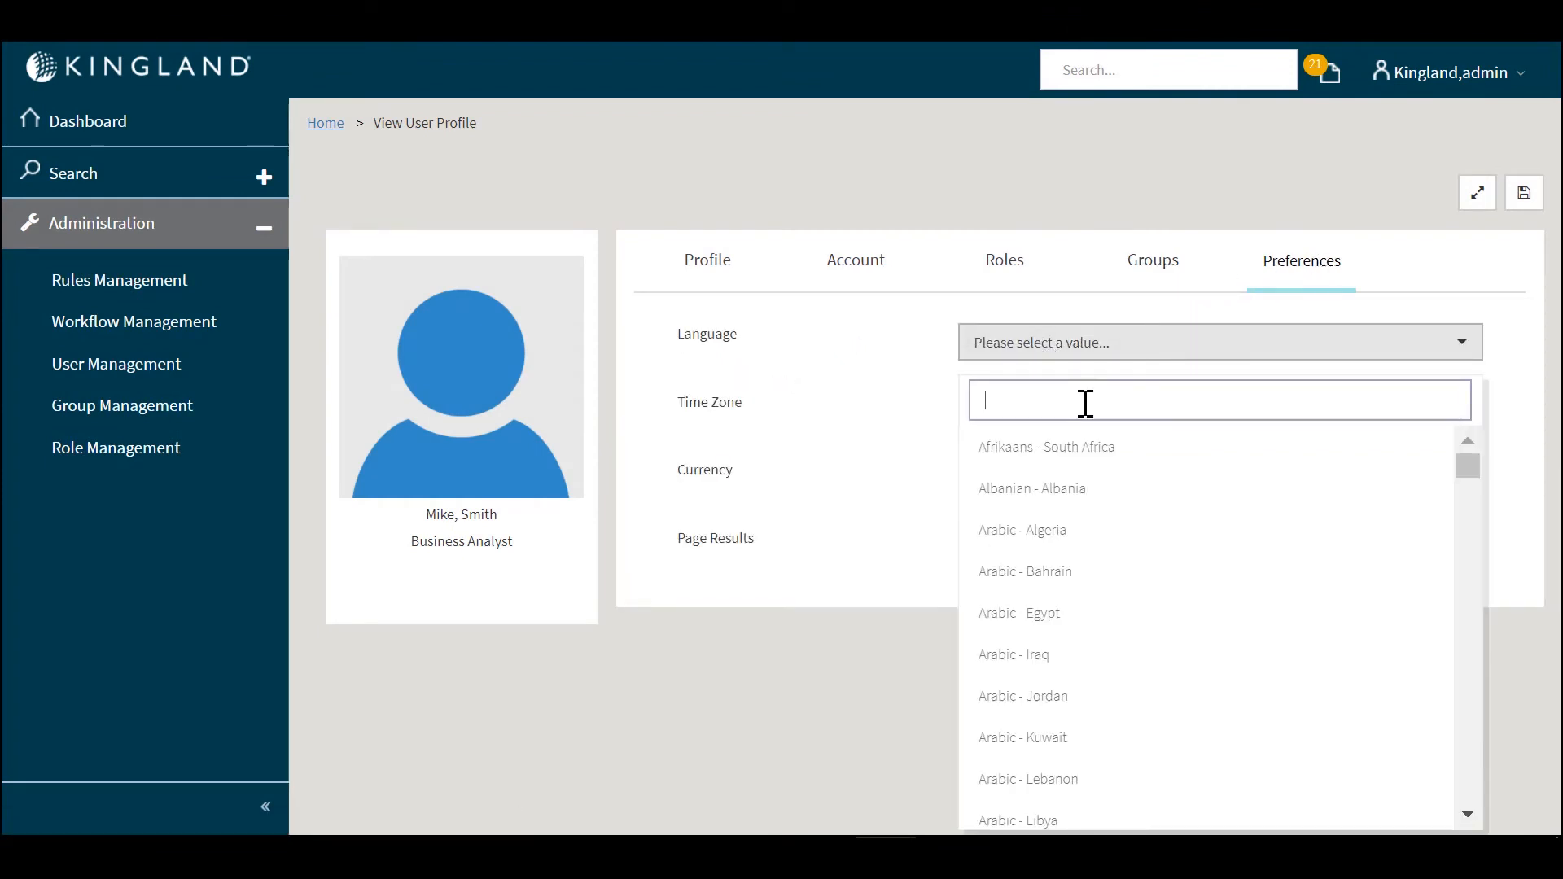
type("eng")
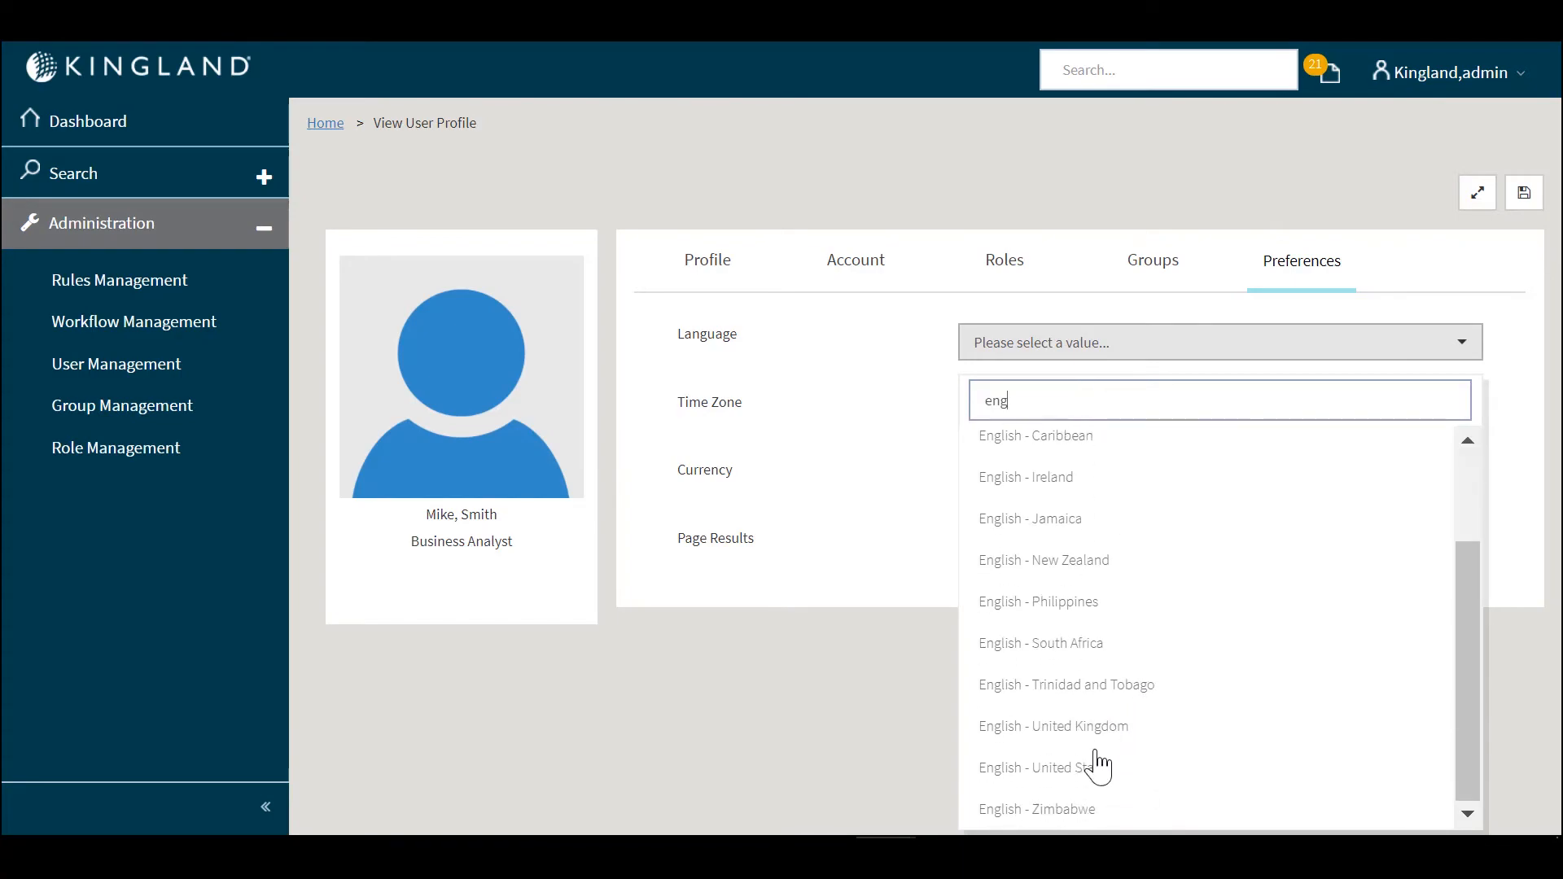
left_click(115, 364)
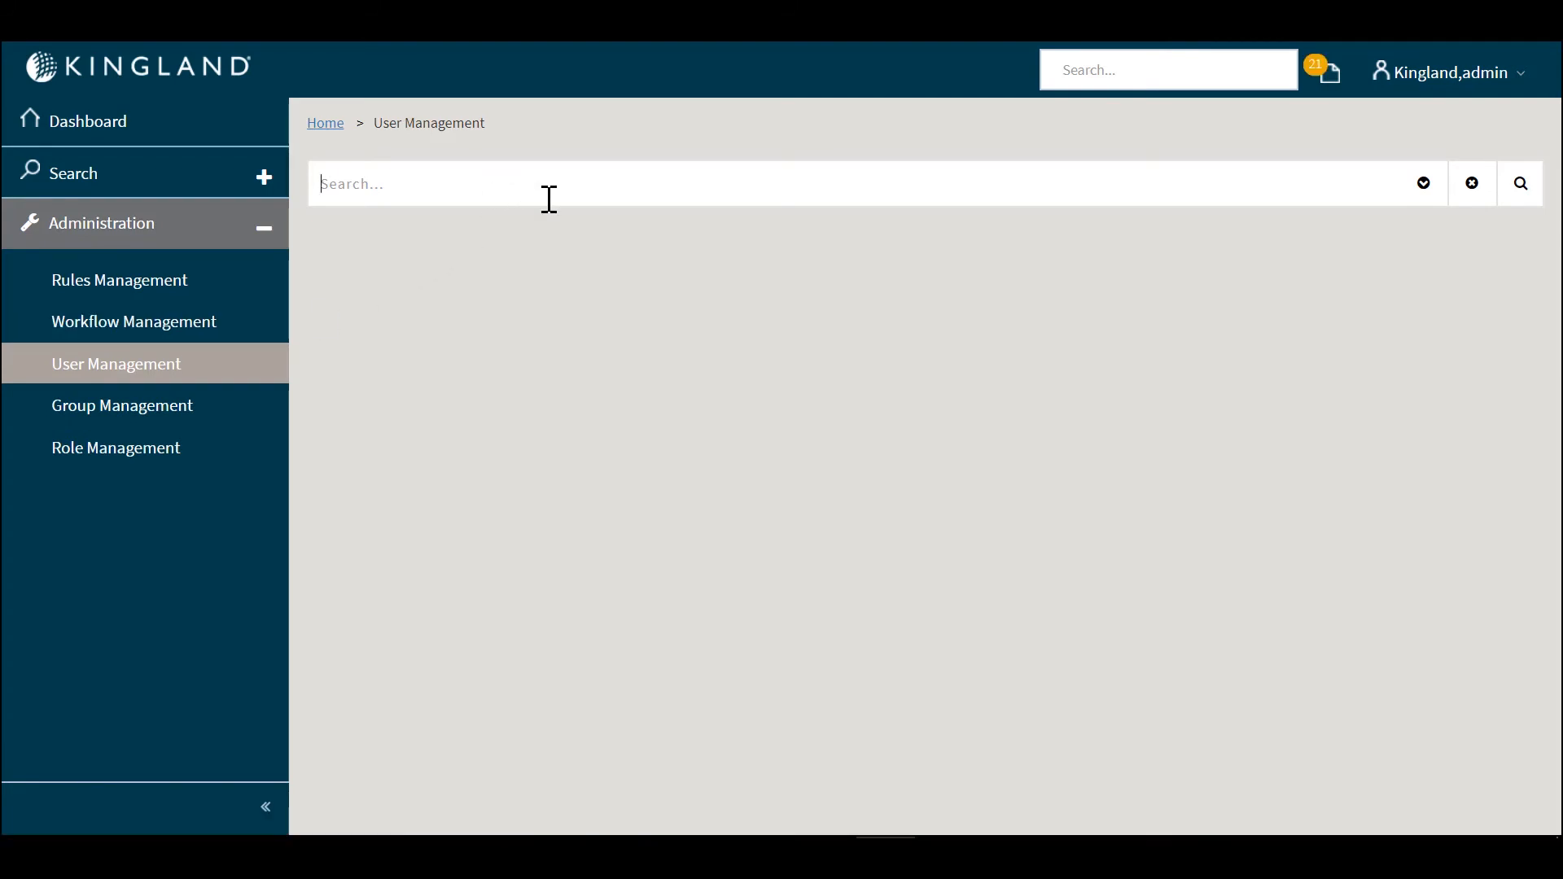
Step: Search 'mike', check the saved profile details, then go to the Dashboard
type("mike")
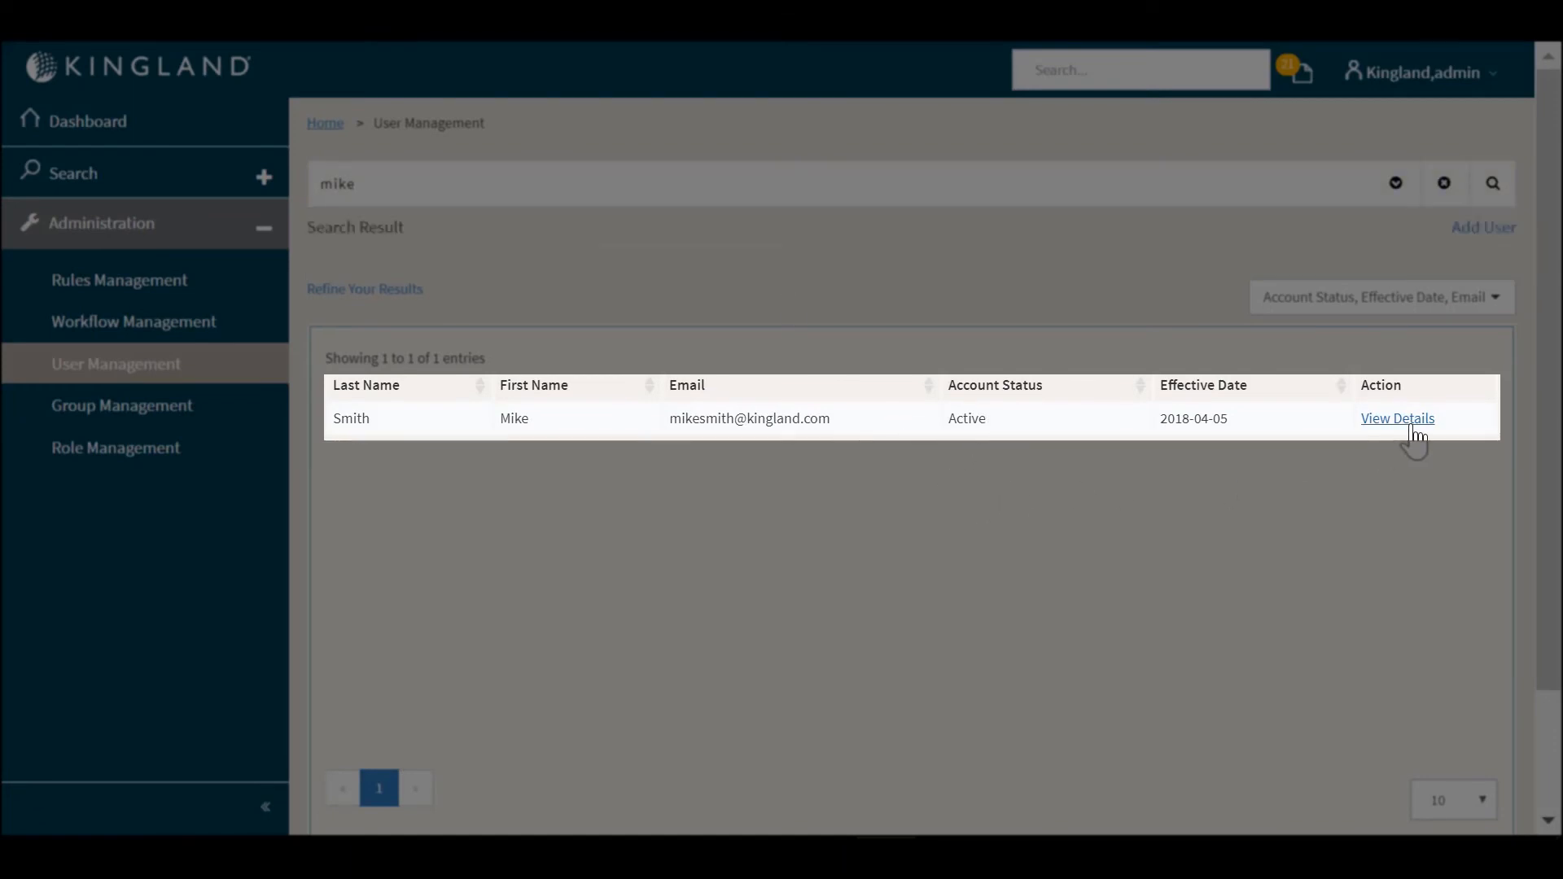
left_click(1397, 419)
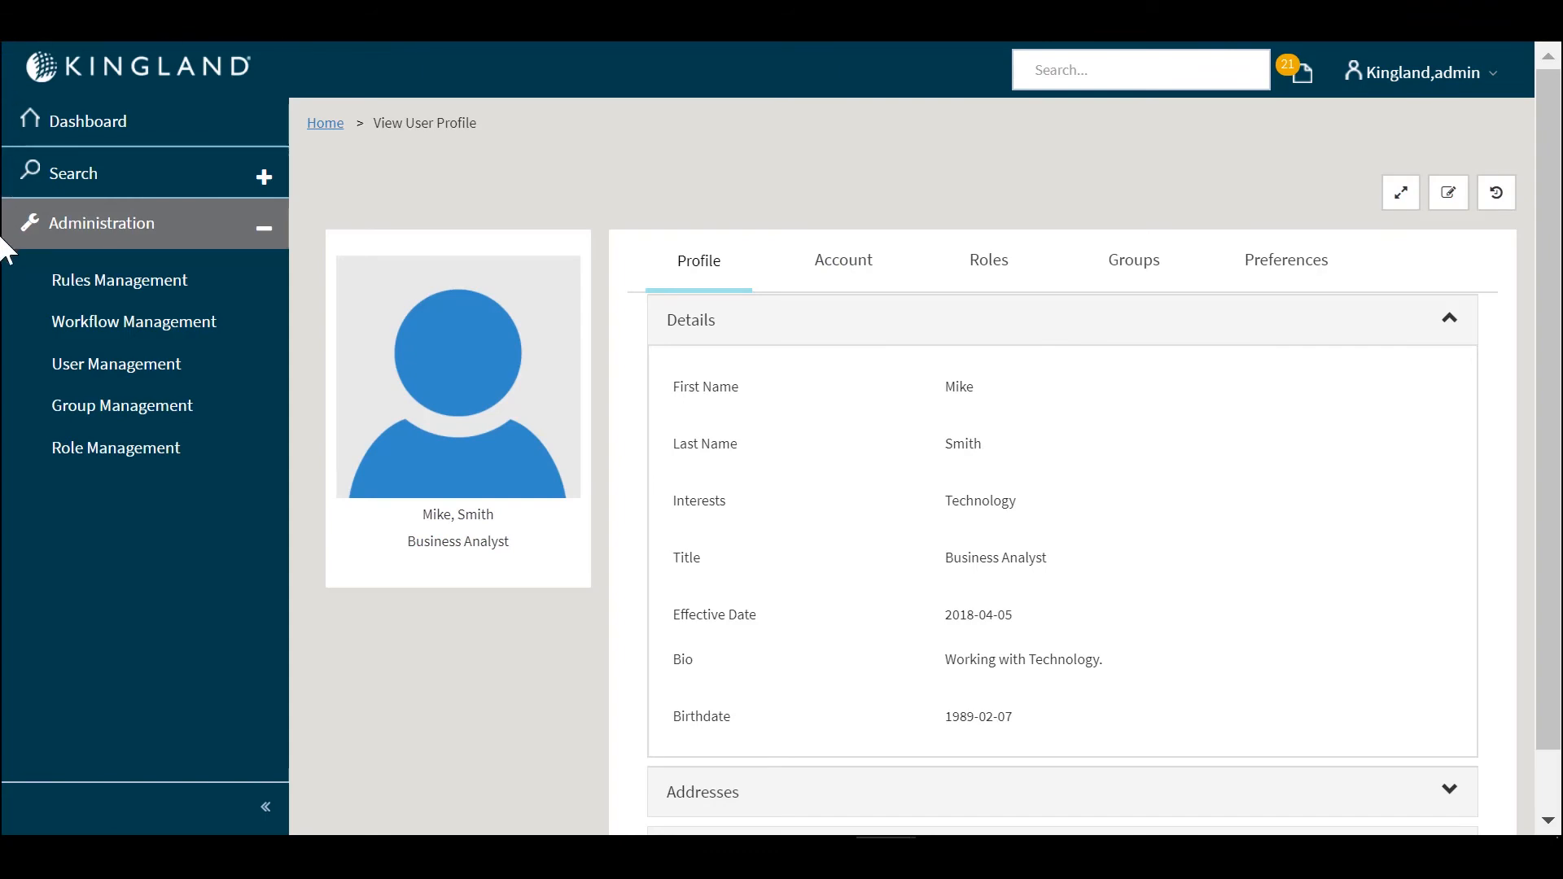
left_click(86, 120)
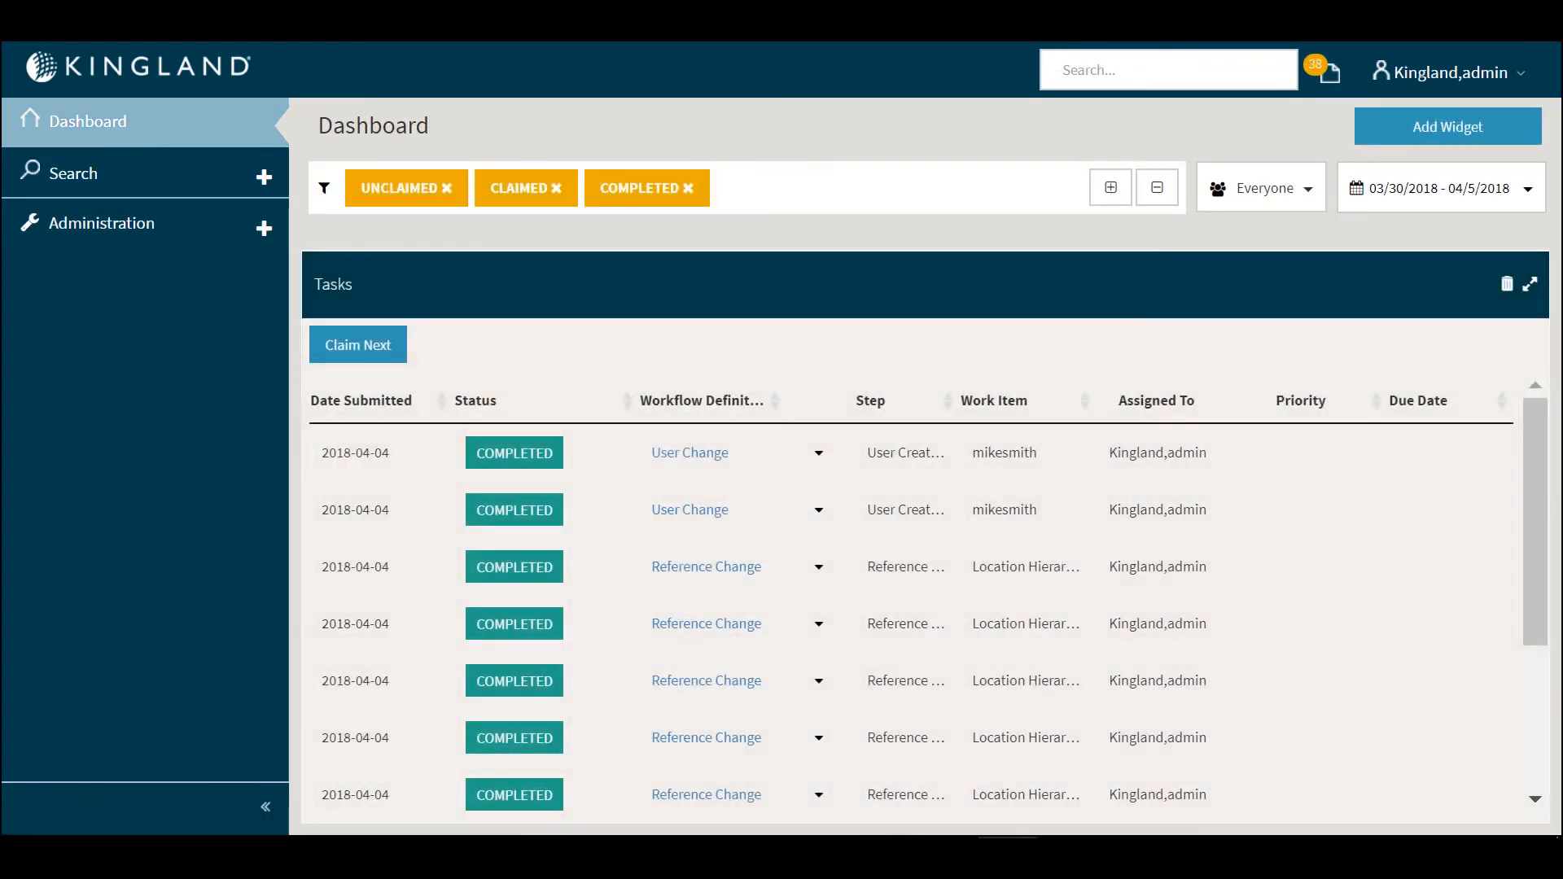